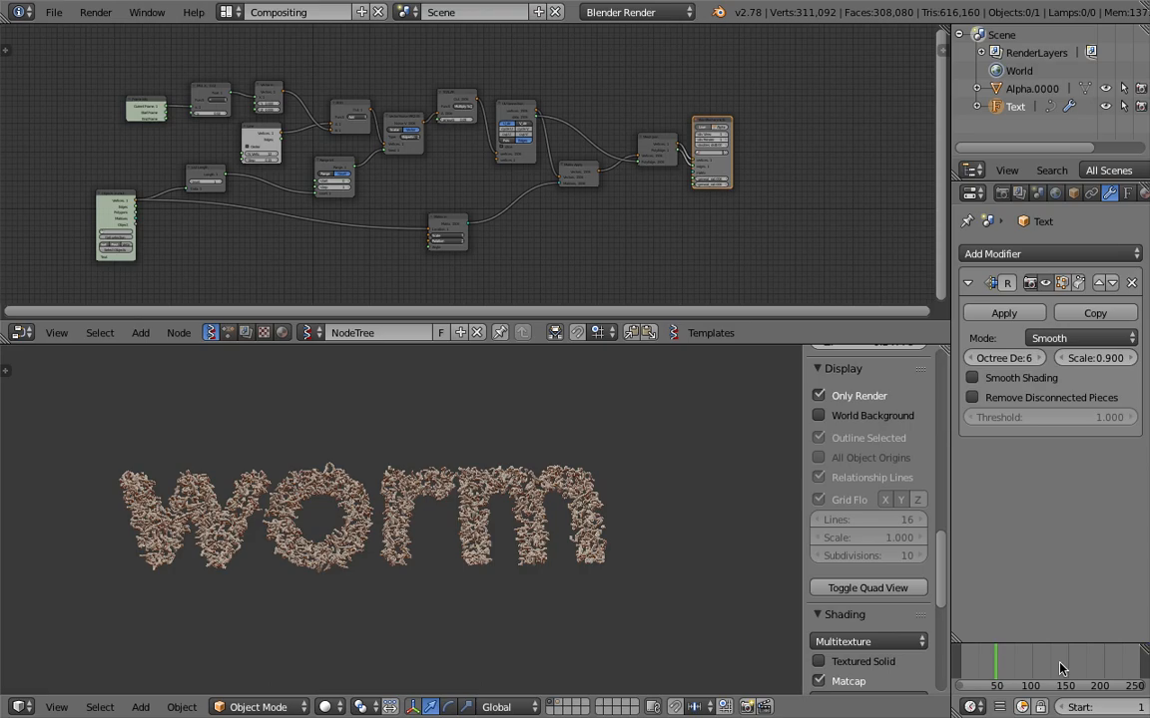
mouse_move(314, 506)
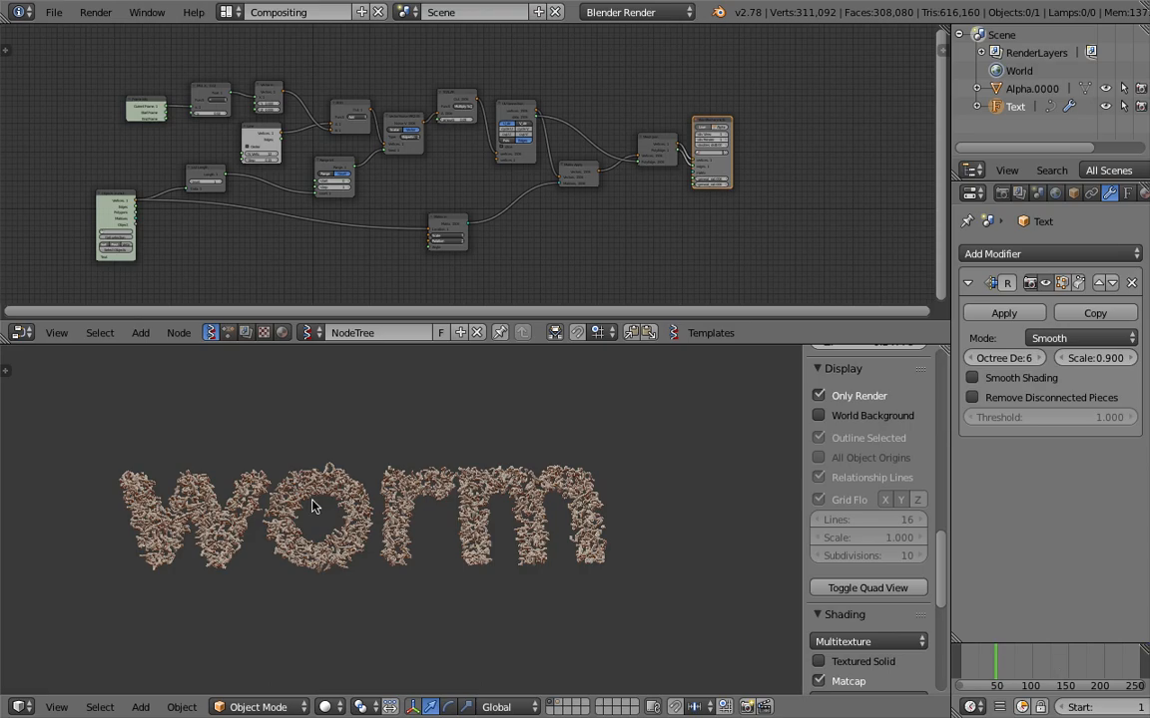
mouse_move(357, 481)
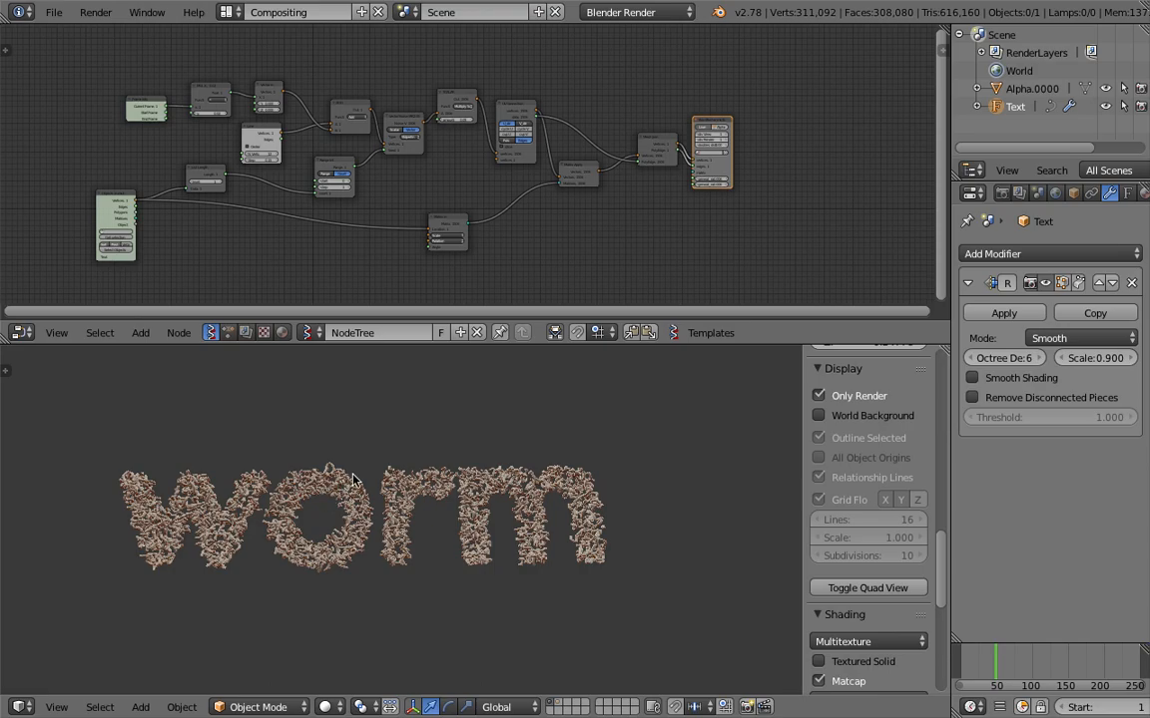
mouse_move(347, 486)
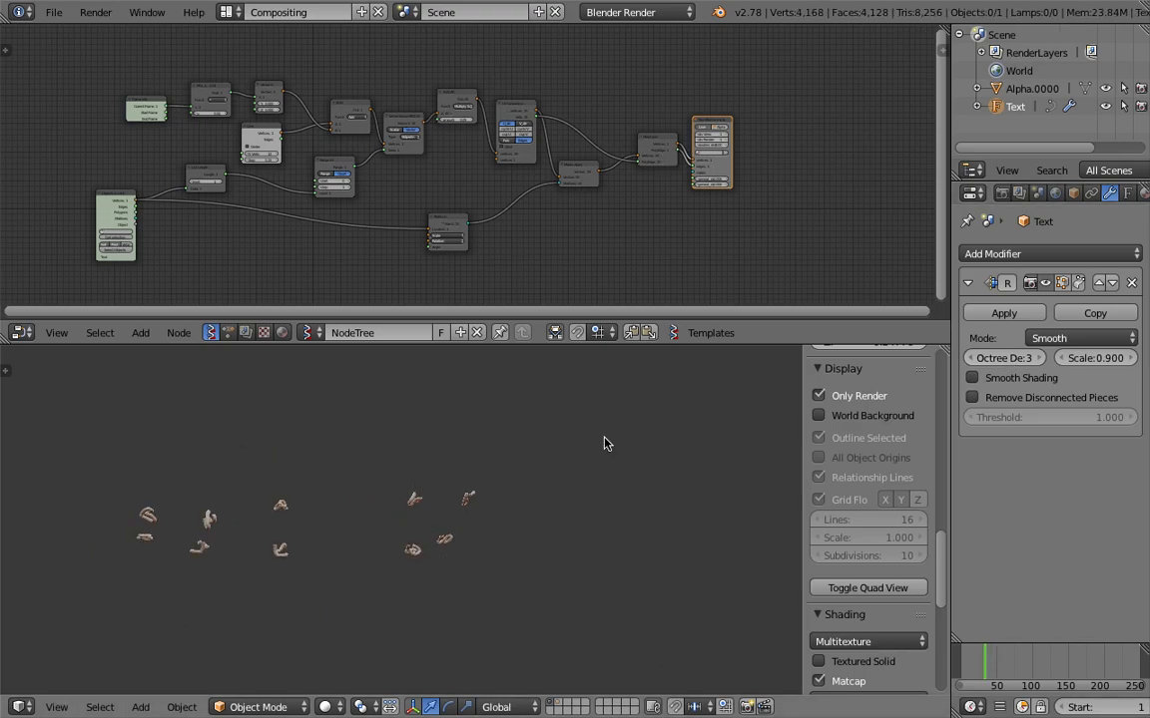
mouse_move(908, 220)
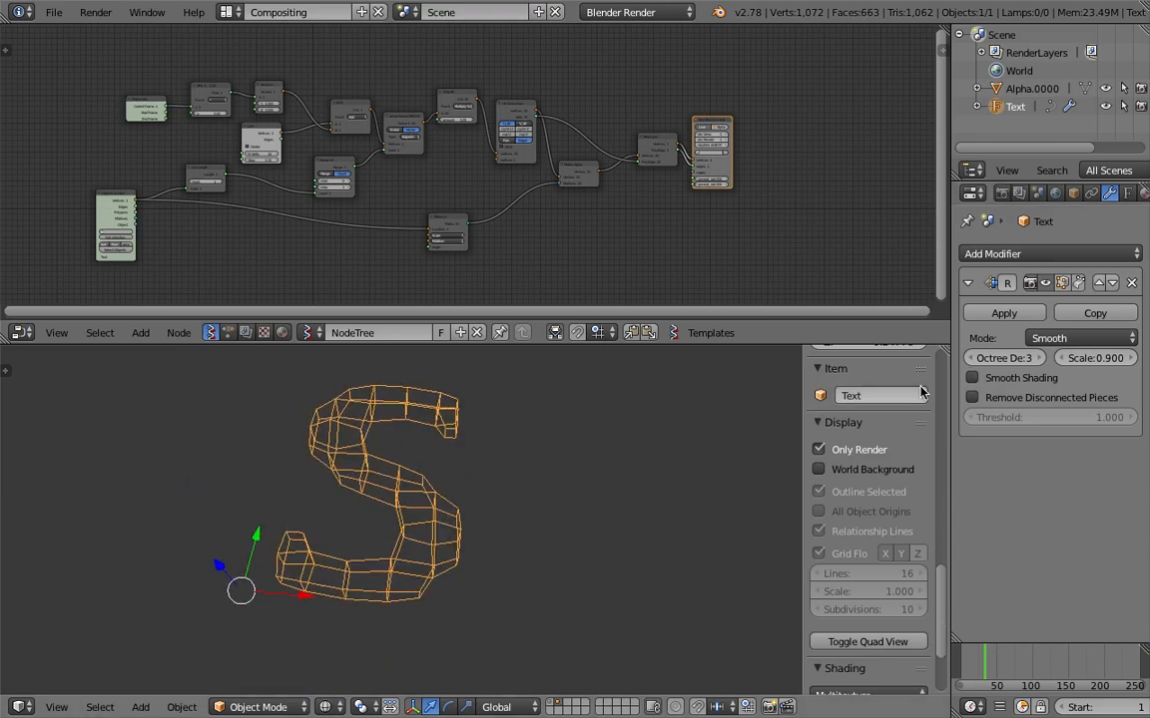
Step: Replace the text object's content 'worm' with a single letter S
left_click(1028, 357)
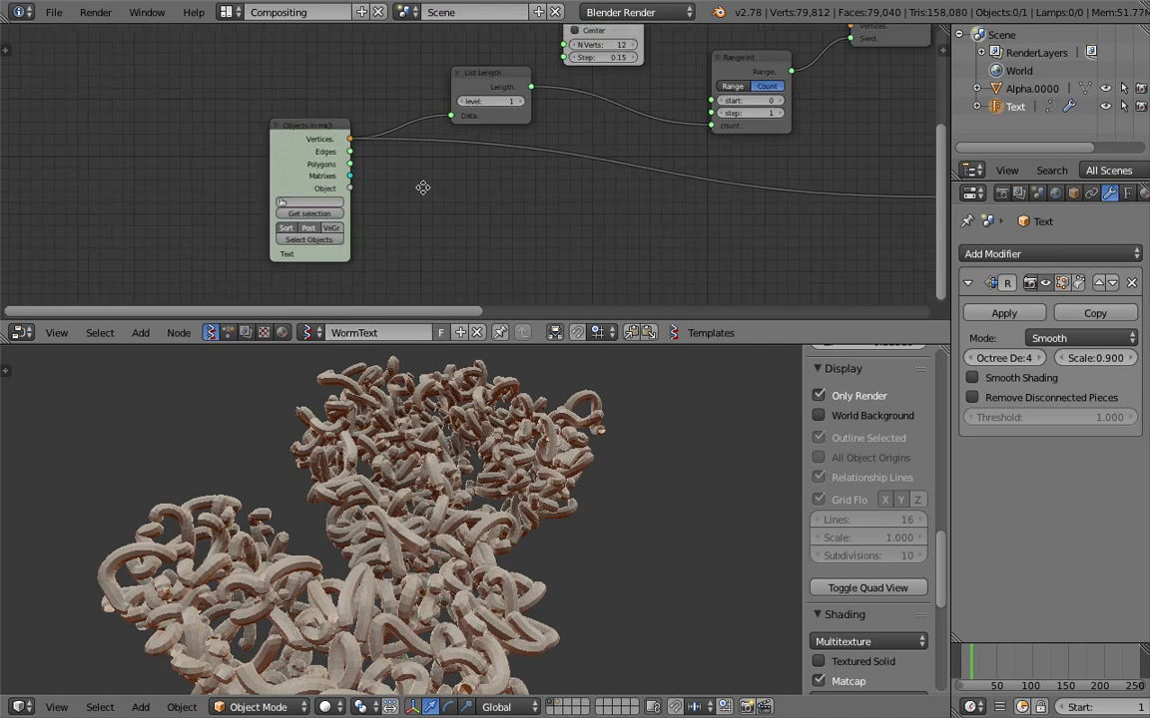
Step: Save the blend file via the File menu
left_click(54, 12)
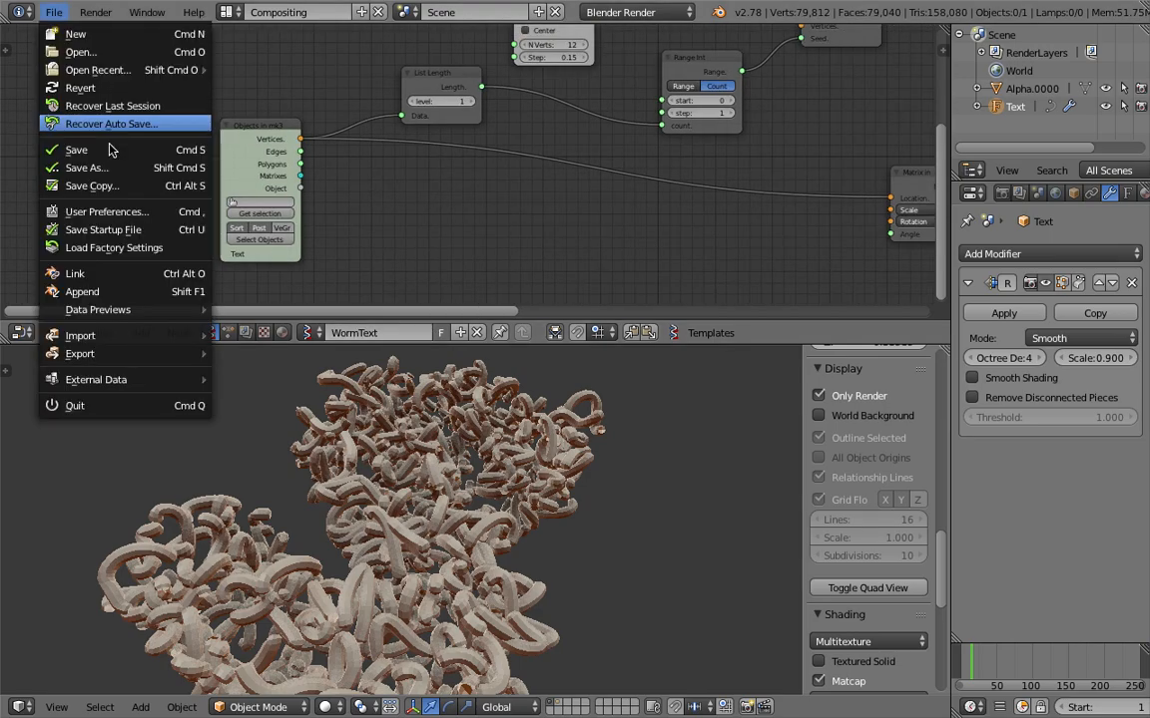
left_click(271, 203)
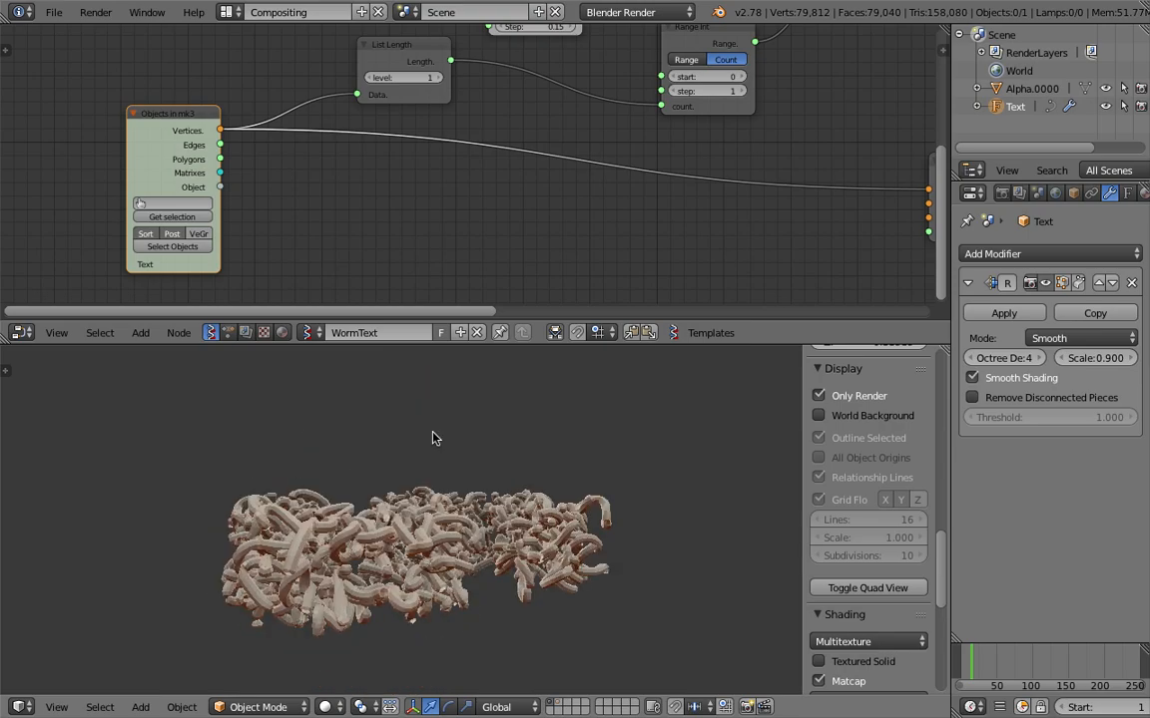
left_click_drag(429, 439, 489, 534)
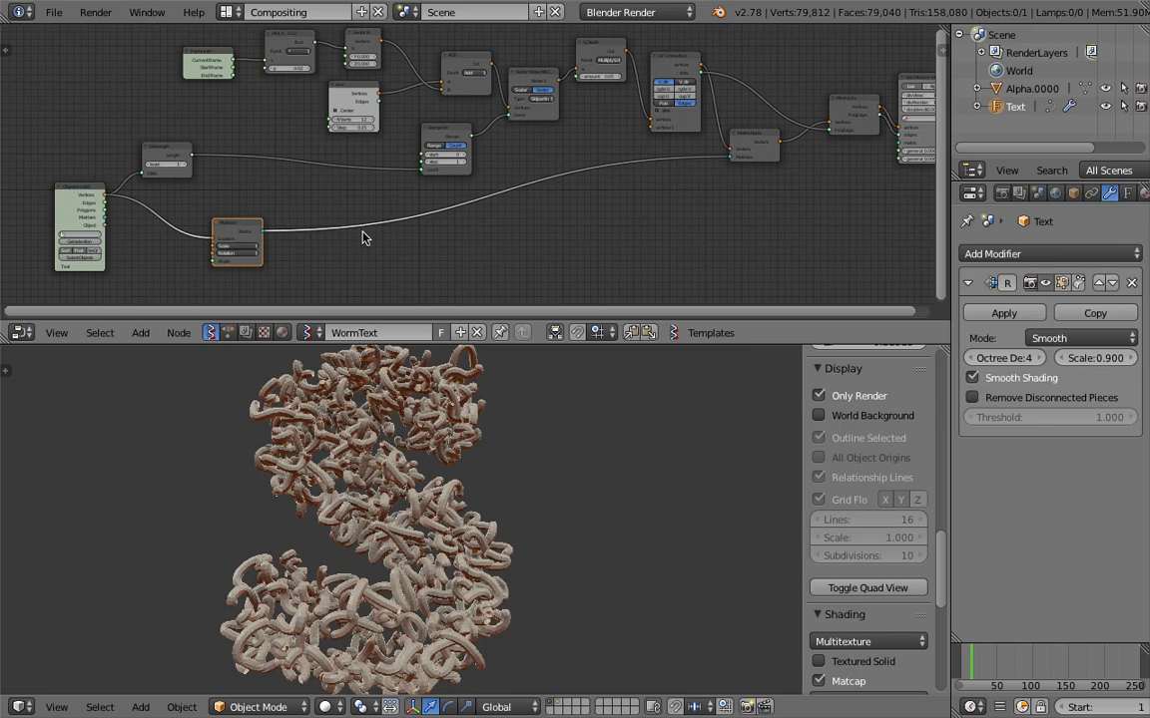
left_click_drag(236, 240, 521, 240)
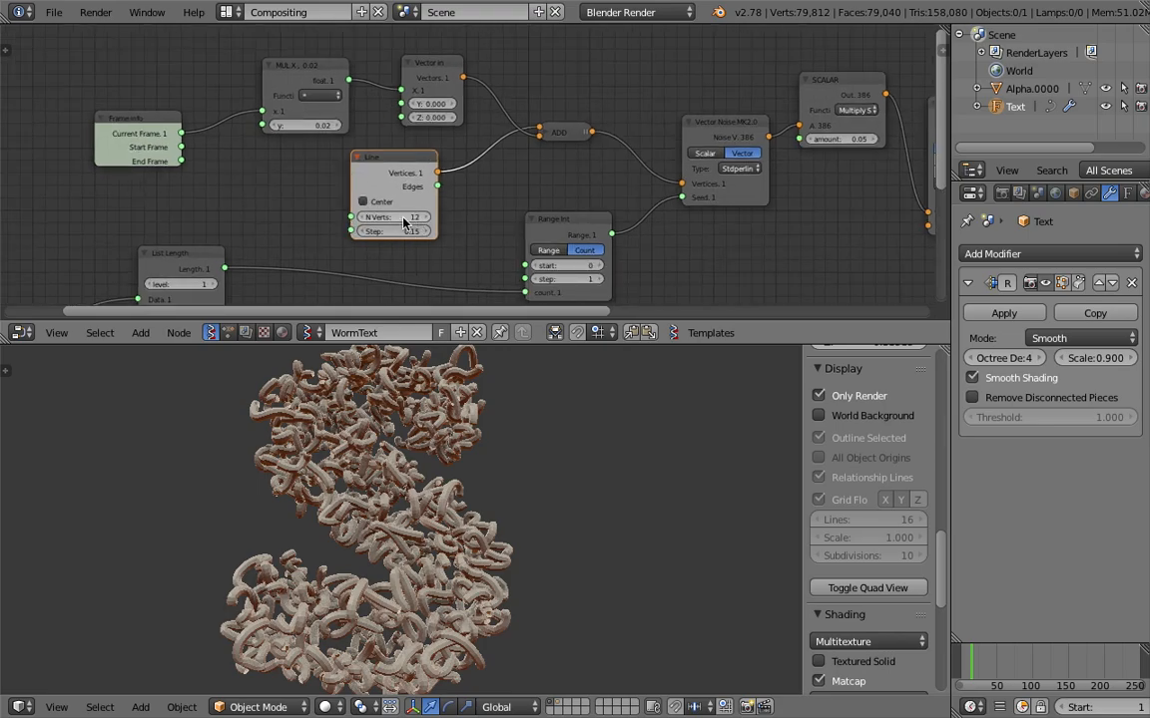
Step: Lower the Line node's N Verts from 12 to 5 for short worm segments
left_click(392, 216)
type("5")
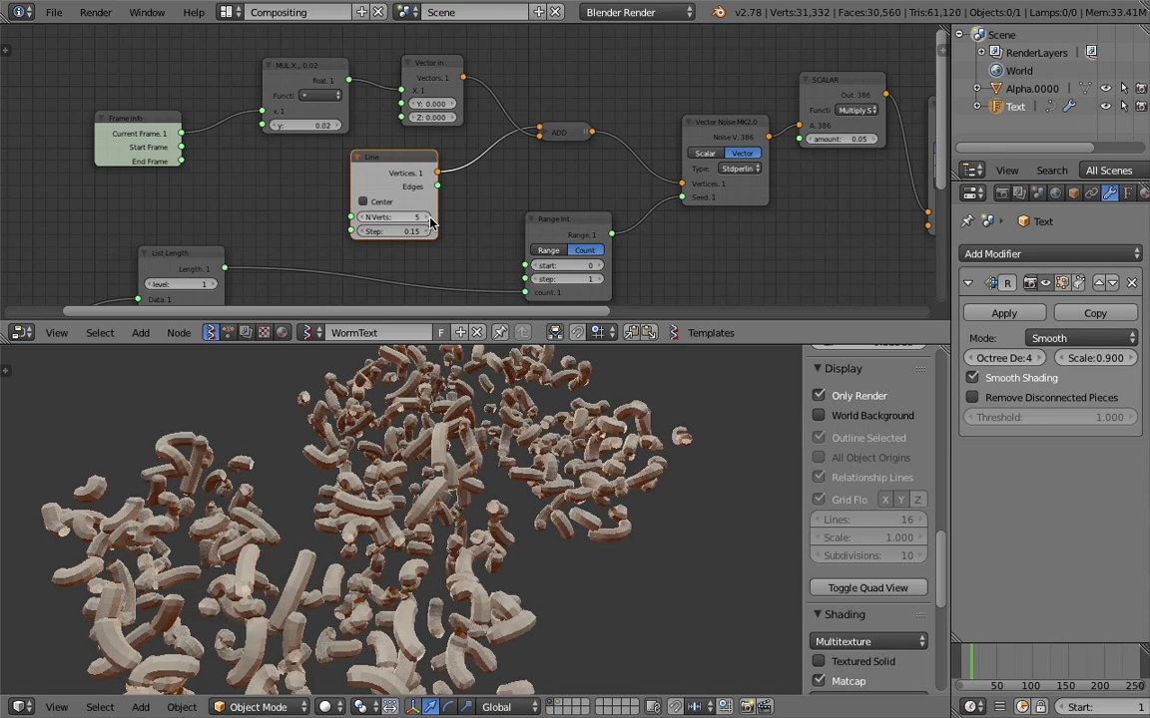
left_click(416, 217)
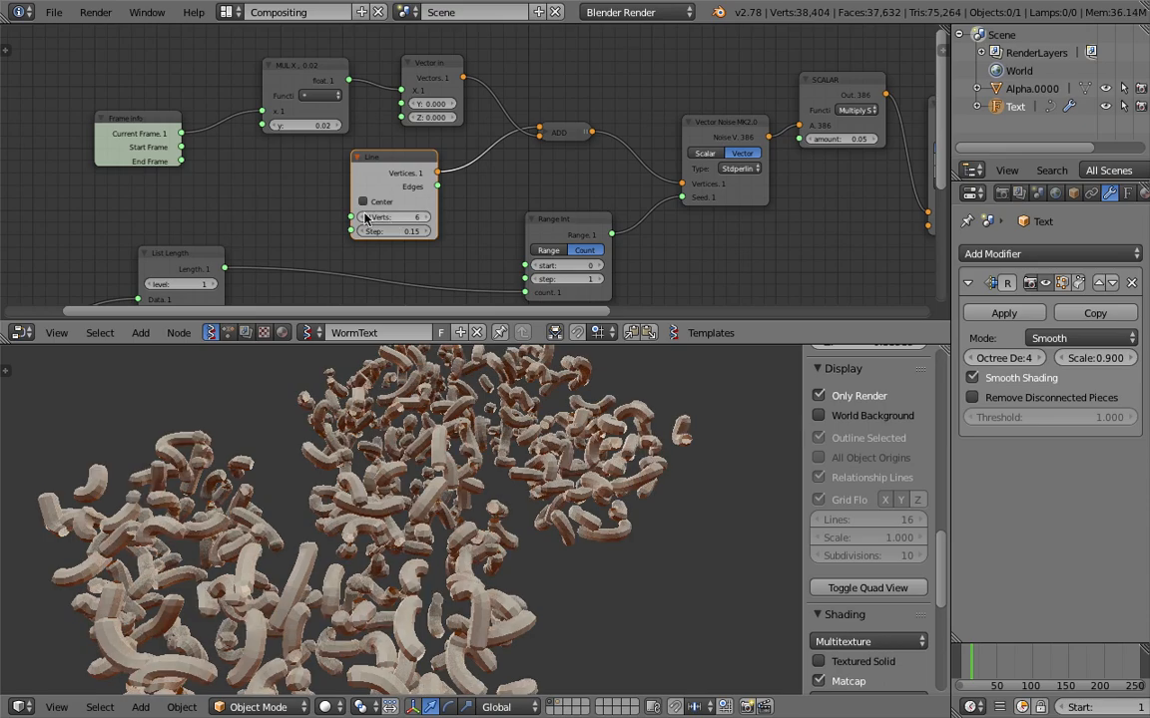
left_click(392, 217)
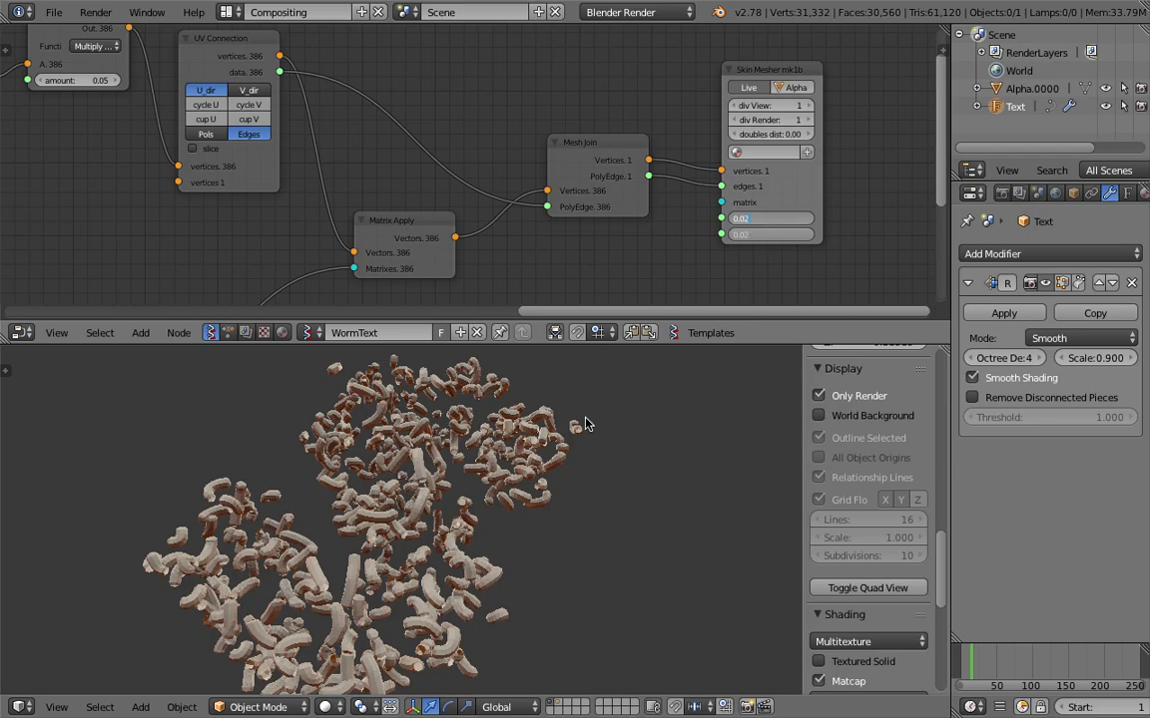
Step: Set both Skin Mesher radii to 0.001 and select the Alpha.0000 mesh
left_click(768, 219)
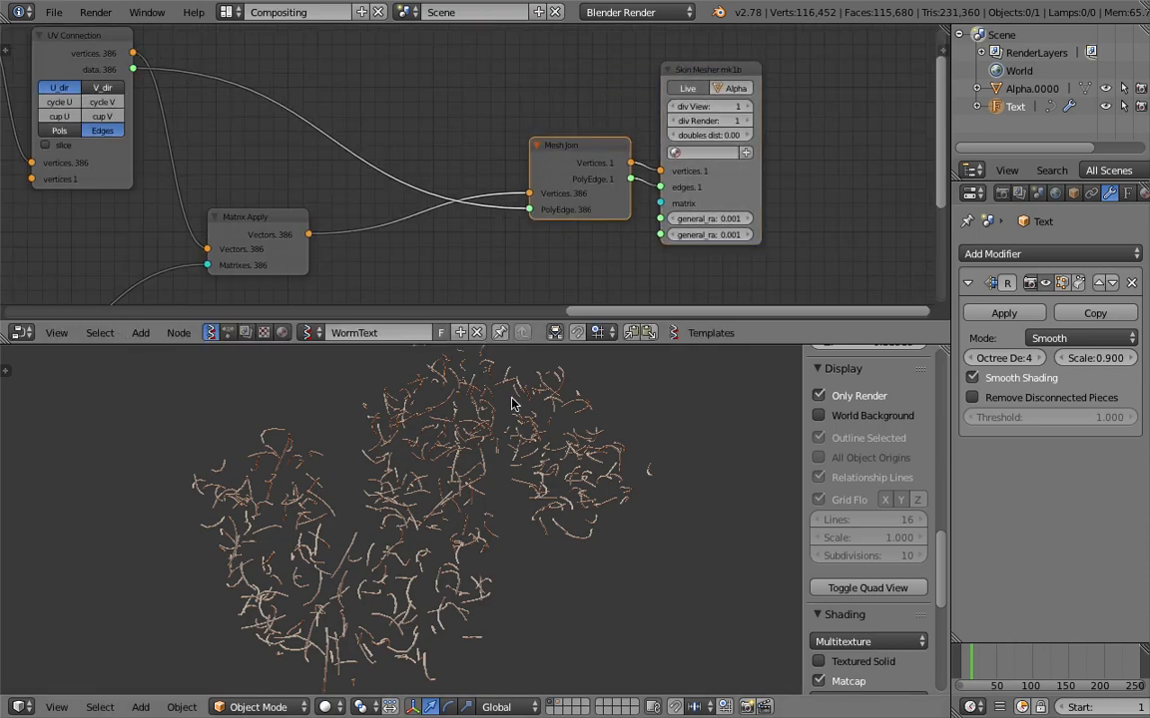
left_click(209, 464)
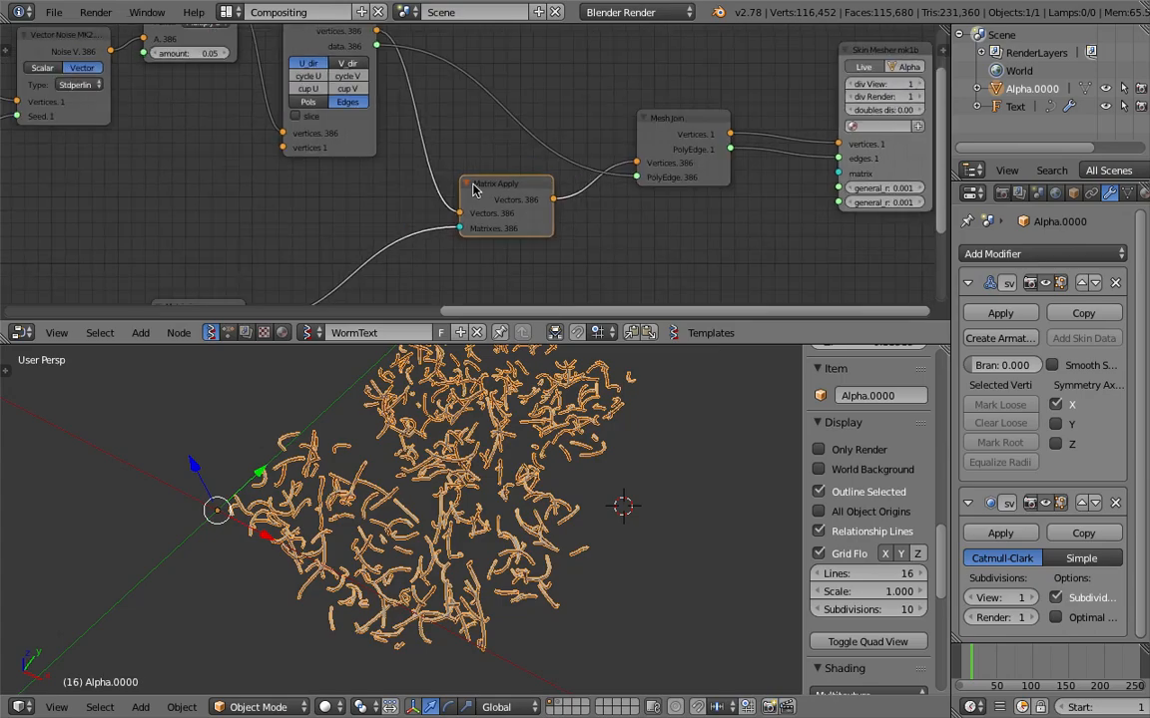
Step: Move the List Length and Range Int nodes up near the Line node
left_click_drag(489, 200, 419, 60)
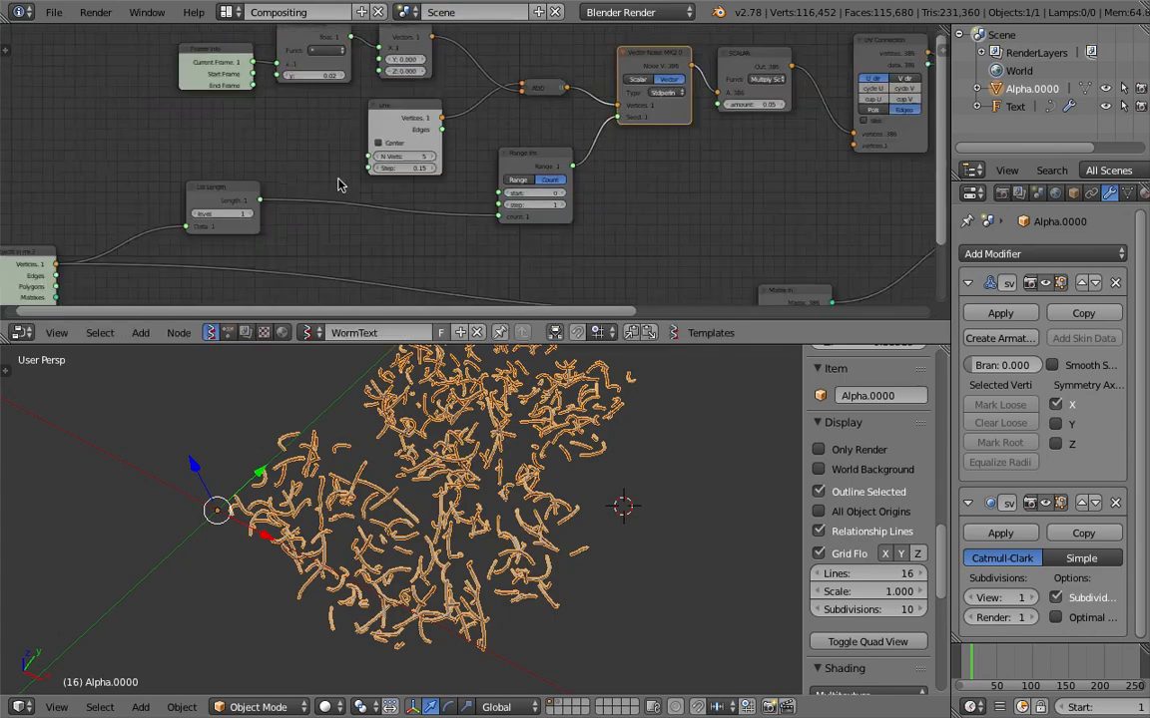
left_click_drag(536, 184, 482, 199)
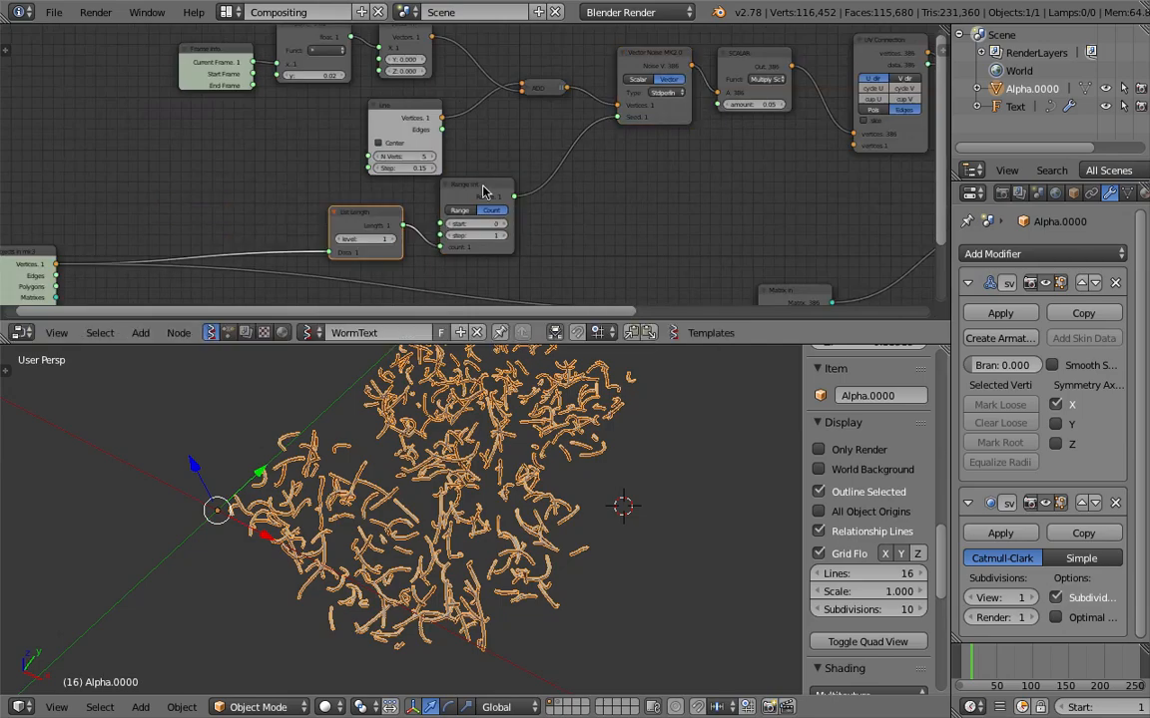
left_click_drag(477, 210, 547, 239)
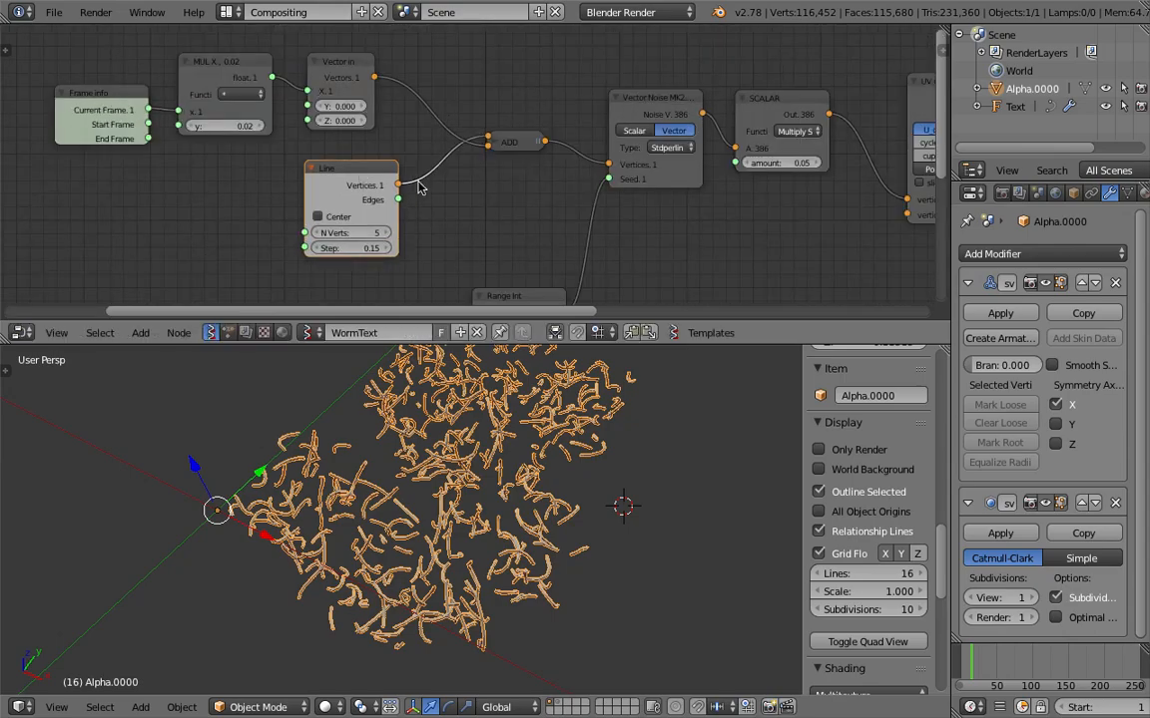
mouse_move(395, 88)
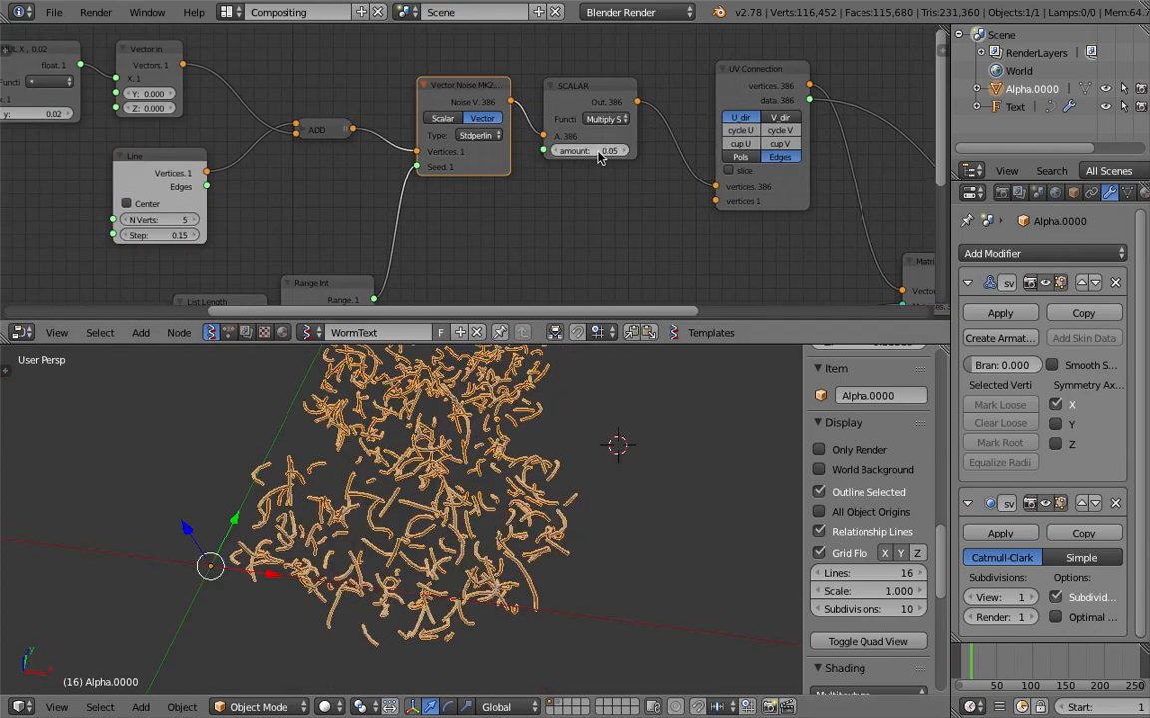
left_click(588, 149)
type("20")
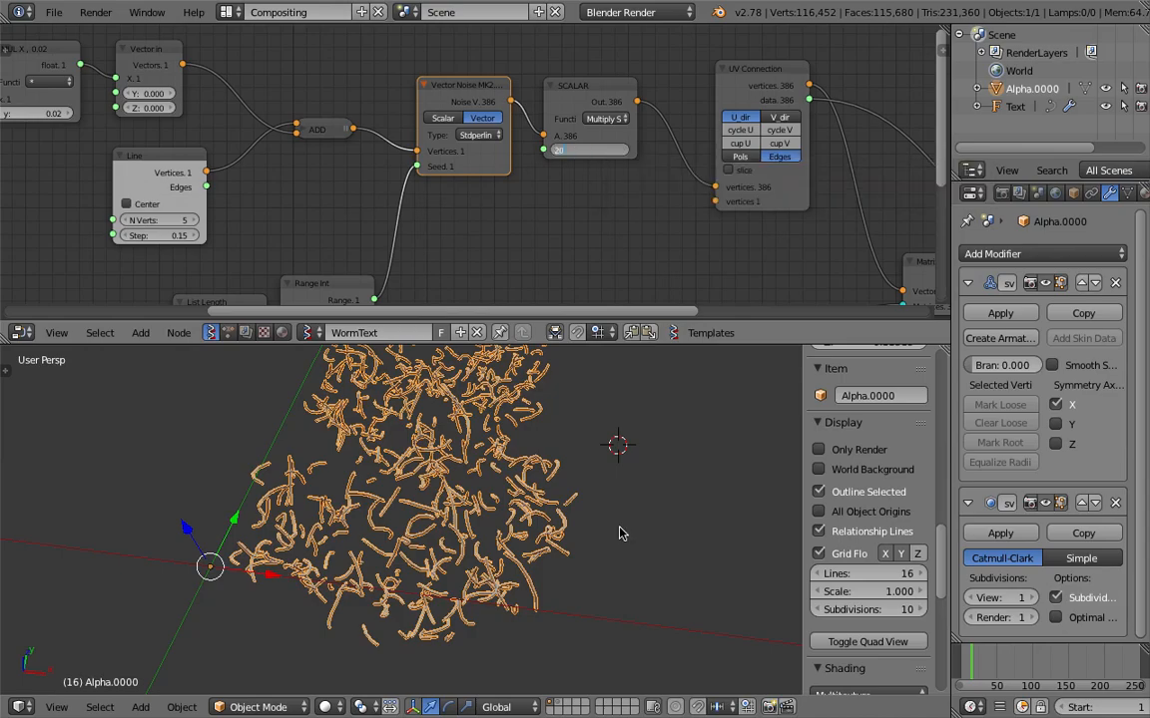
mouse_move(555, 484)
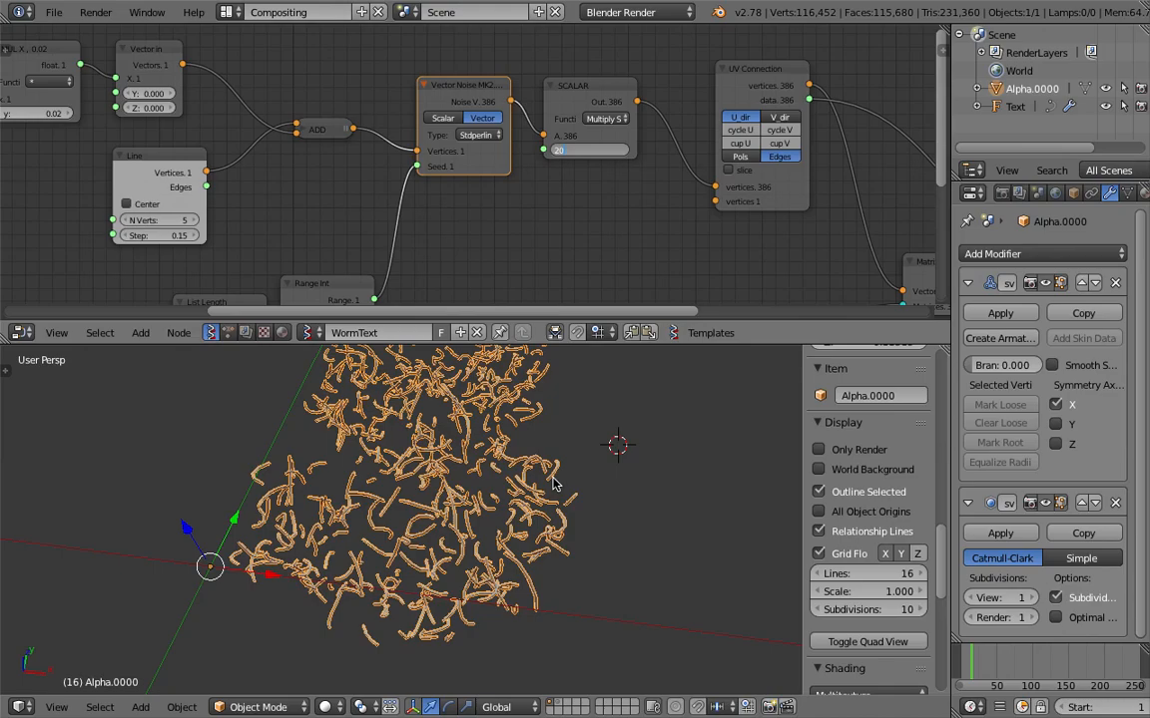
mouse_move(505, 486)
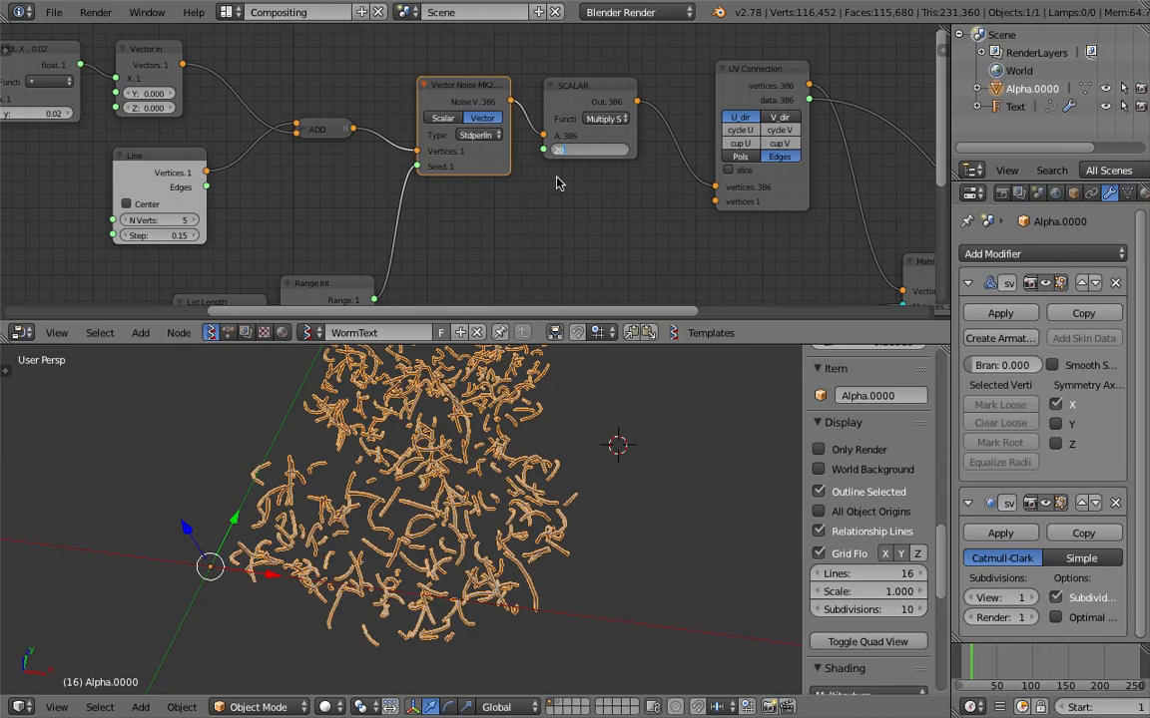
mouse_move(509, 431)
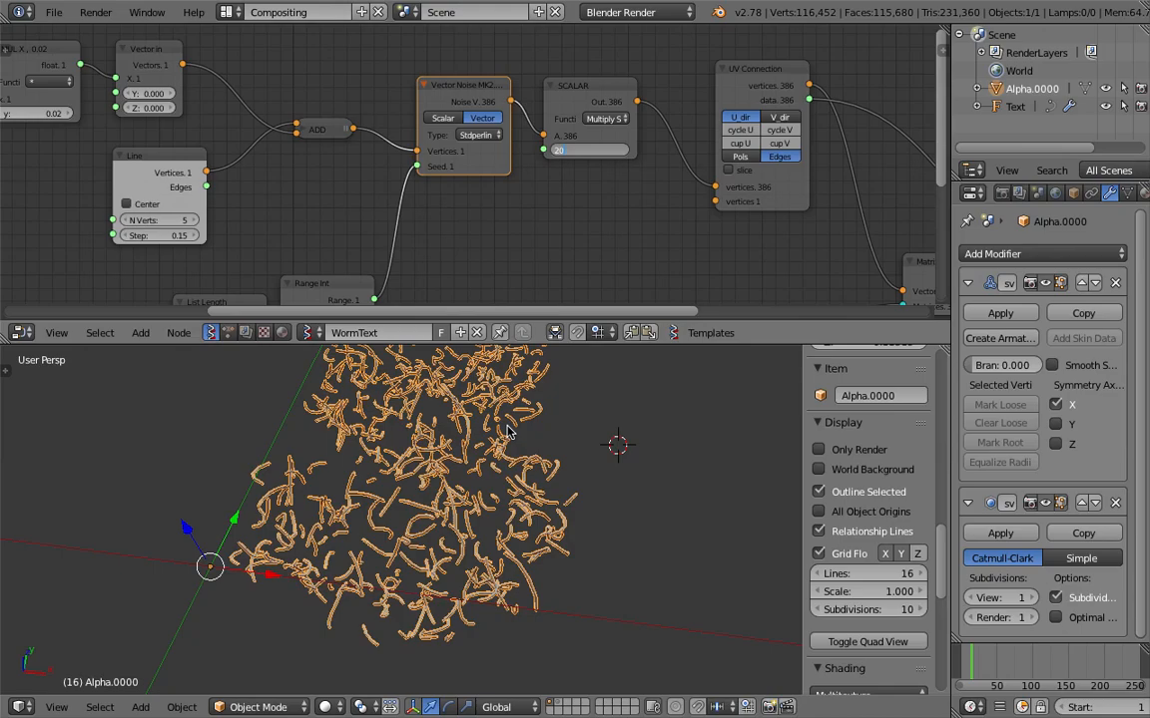
mouse_move(324, 493)
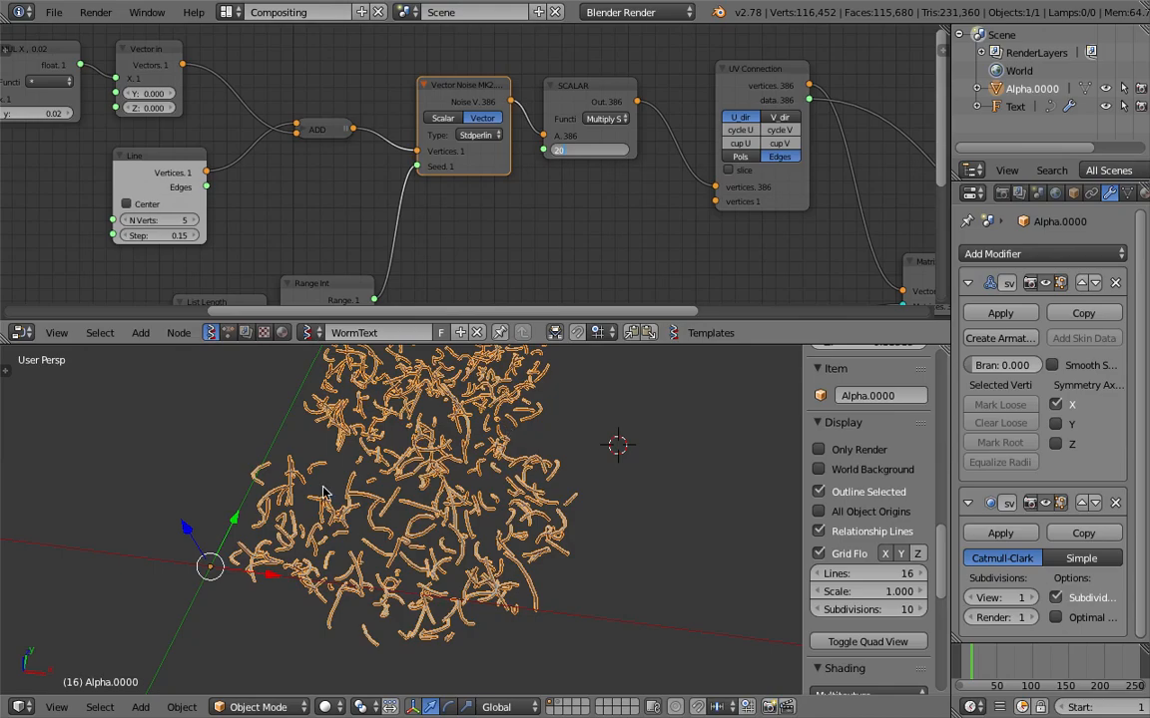
mouse_move(442, 457)
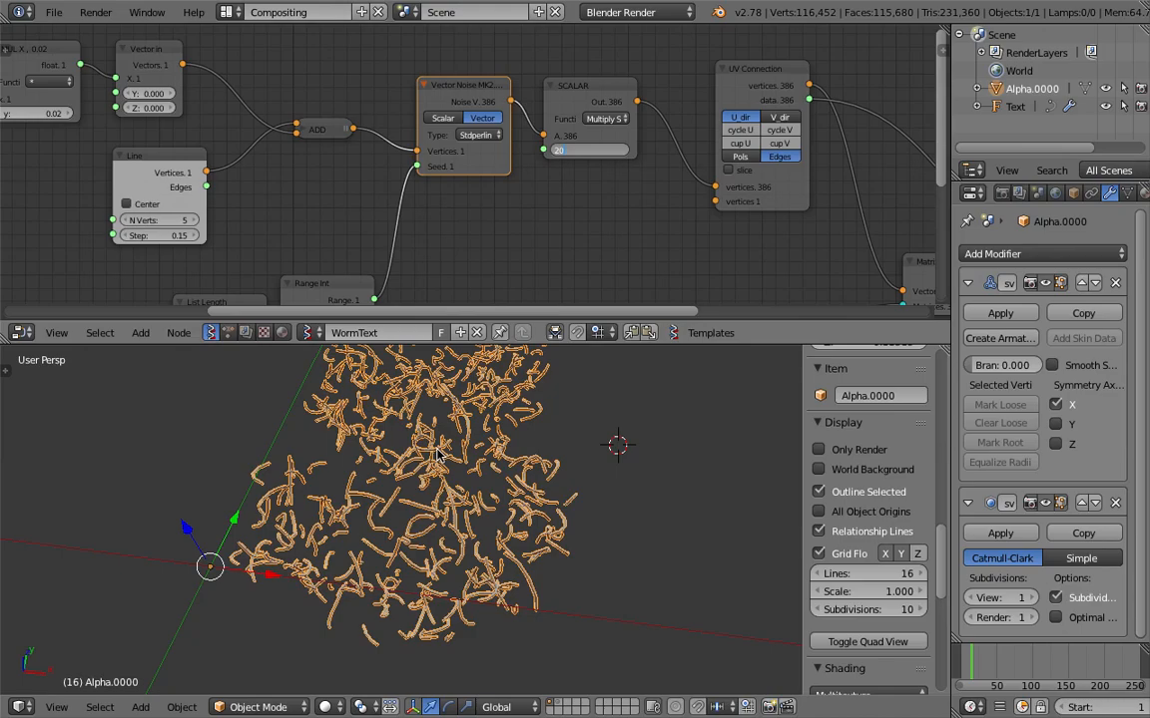
mouse_move(498, 512)
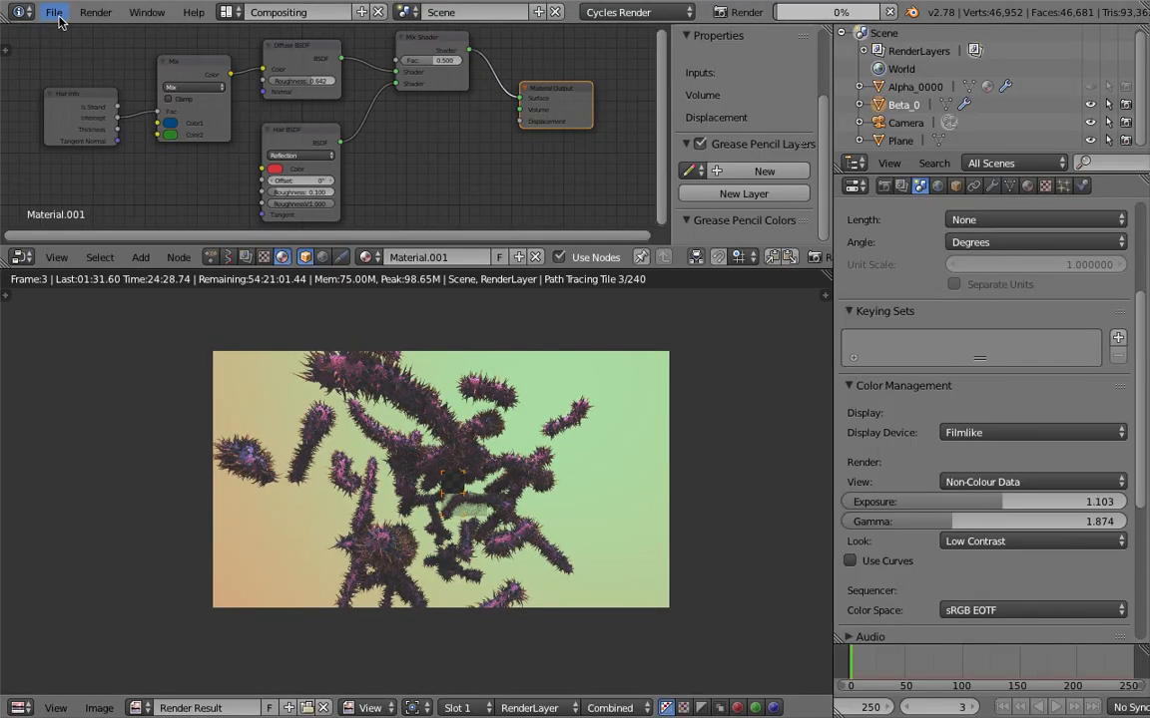
Step: Open the File menu in the Blender session showing the hair render
left_click(54, 12)
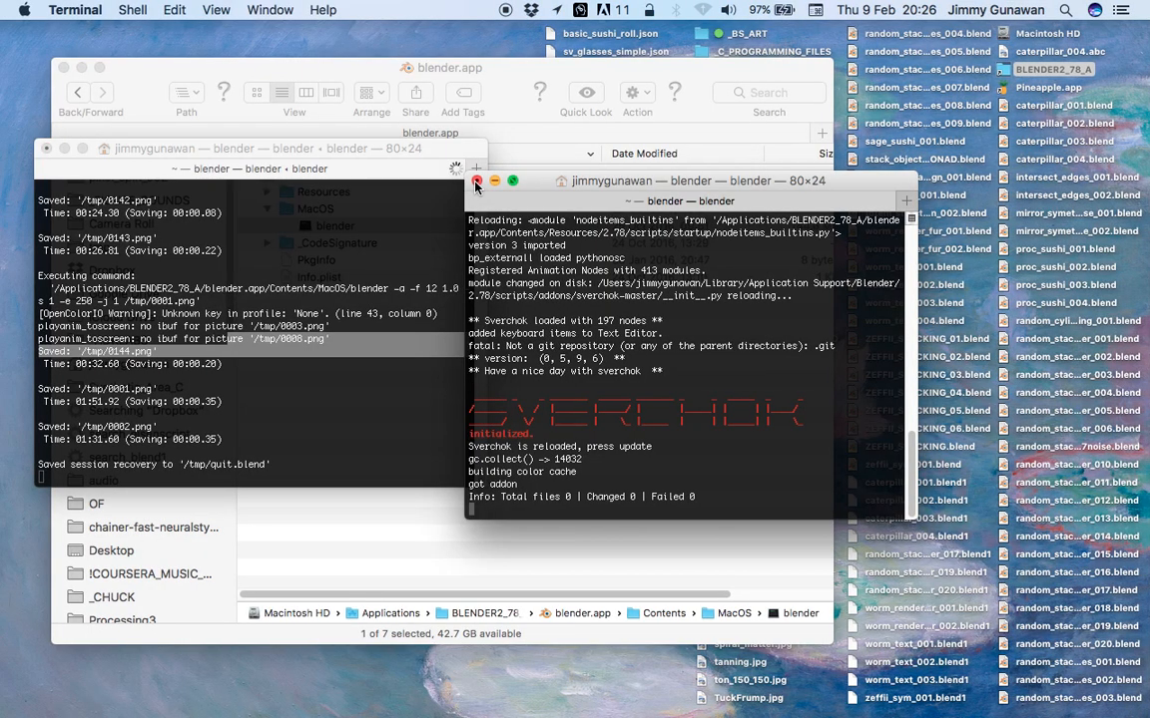
Step: Close the second Blender terminal window and terminate its process
left_click(477, 180)
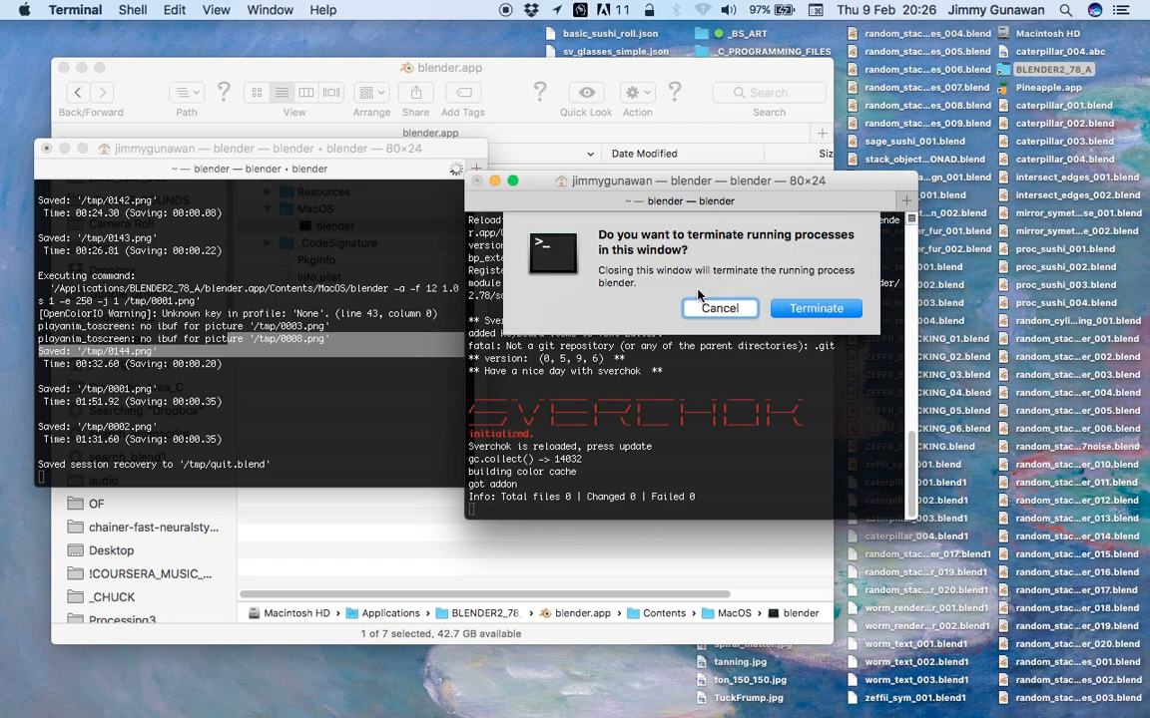
left_click(815, 309)
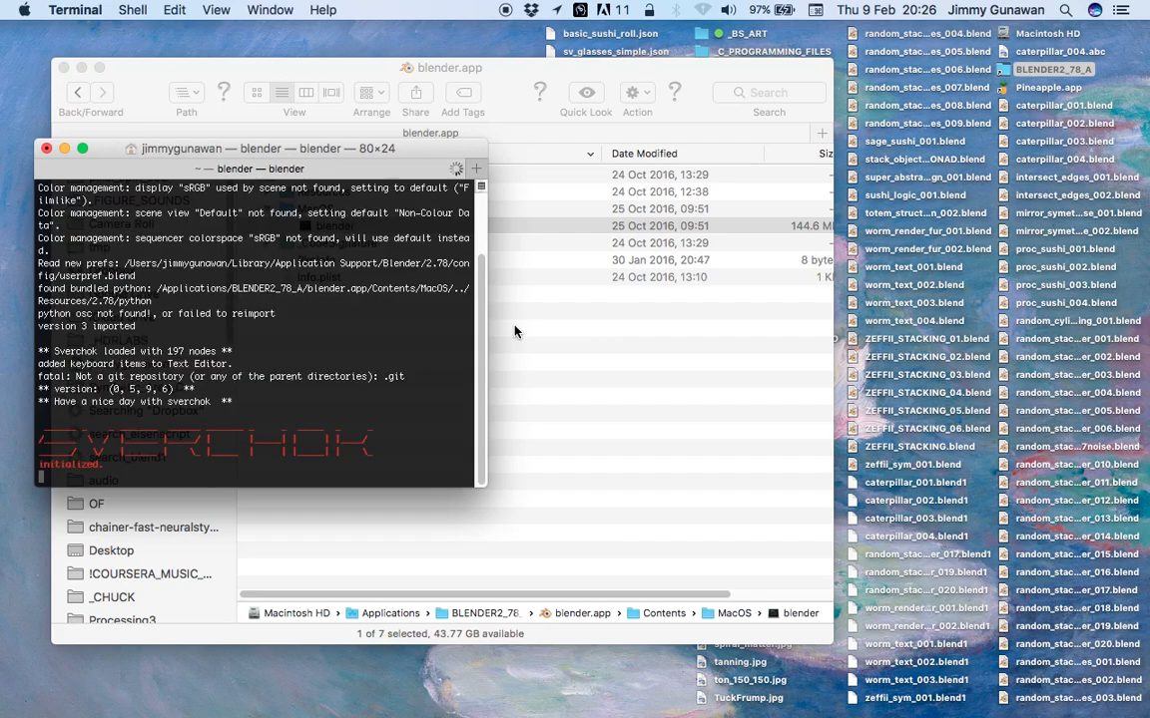
mouse_move(539, 332)
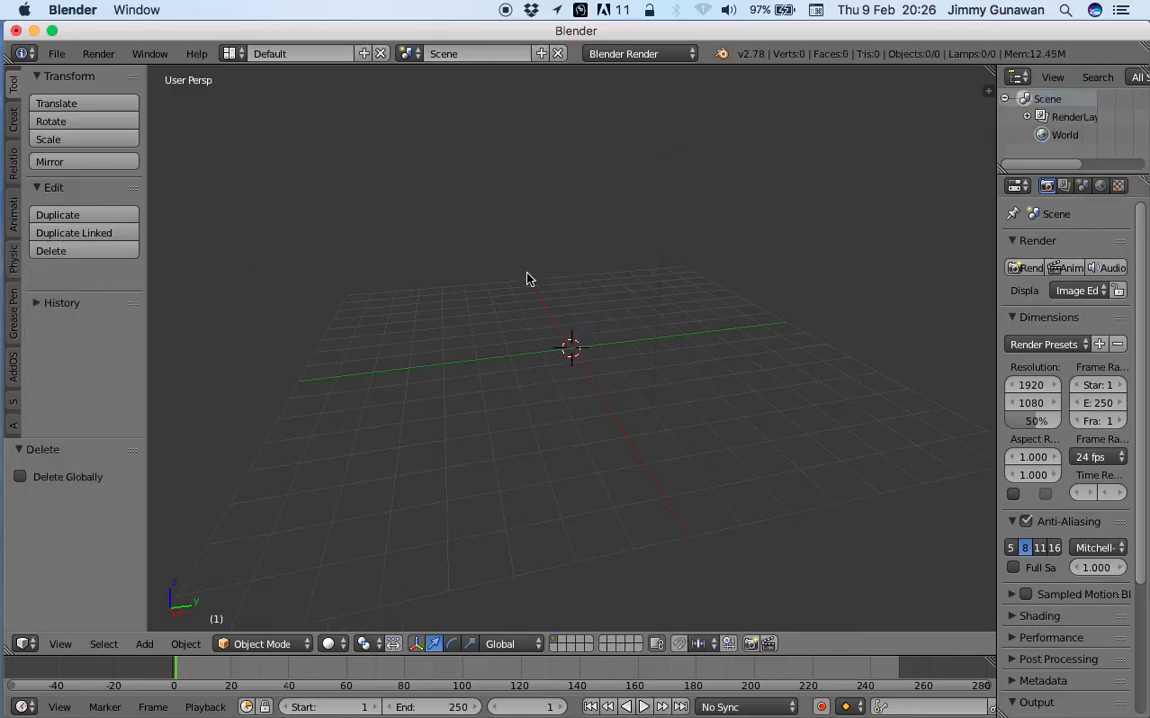
Step: Build a tree of Line, Vector Noise MK2, UV Connection and Viewer Draw nodes
left_click(300, 52)
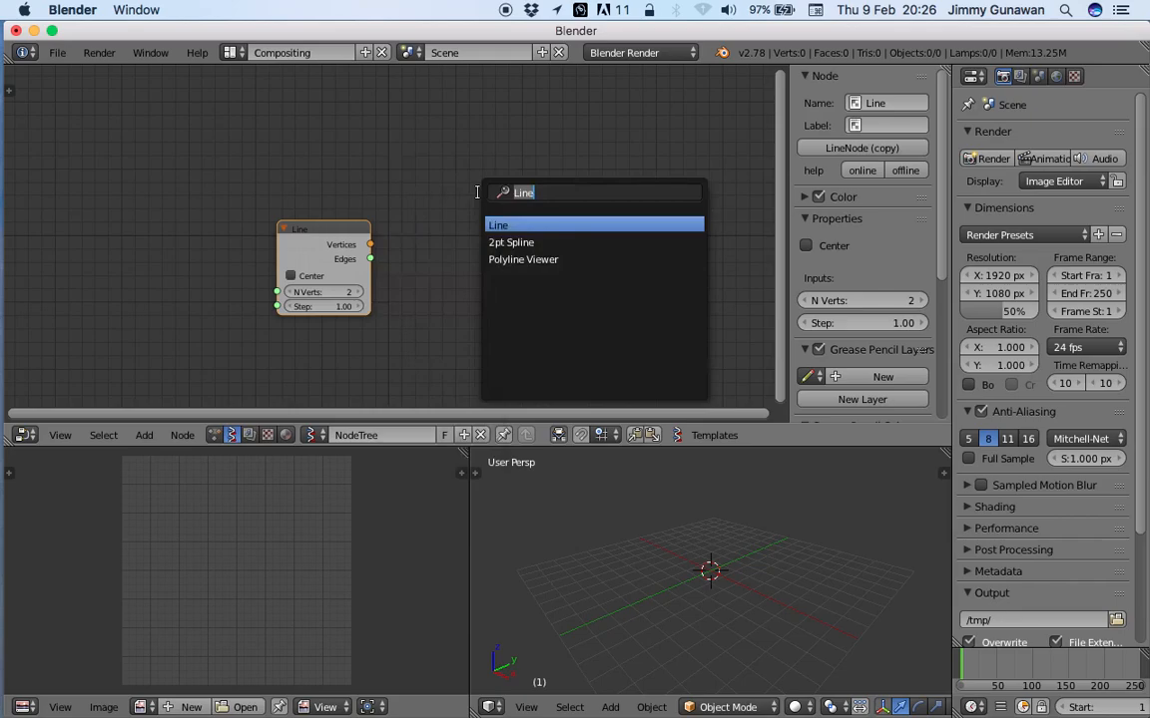
type("noise")
type("view")
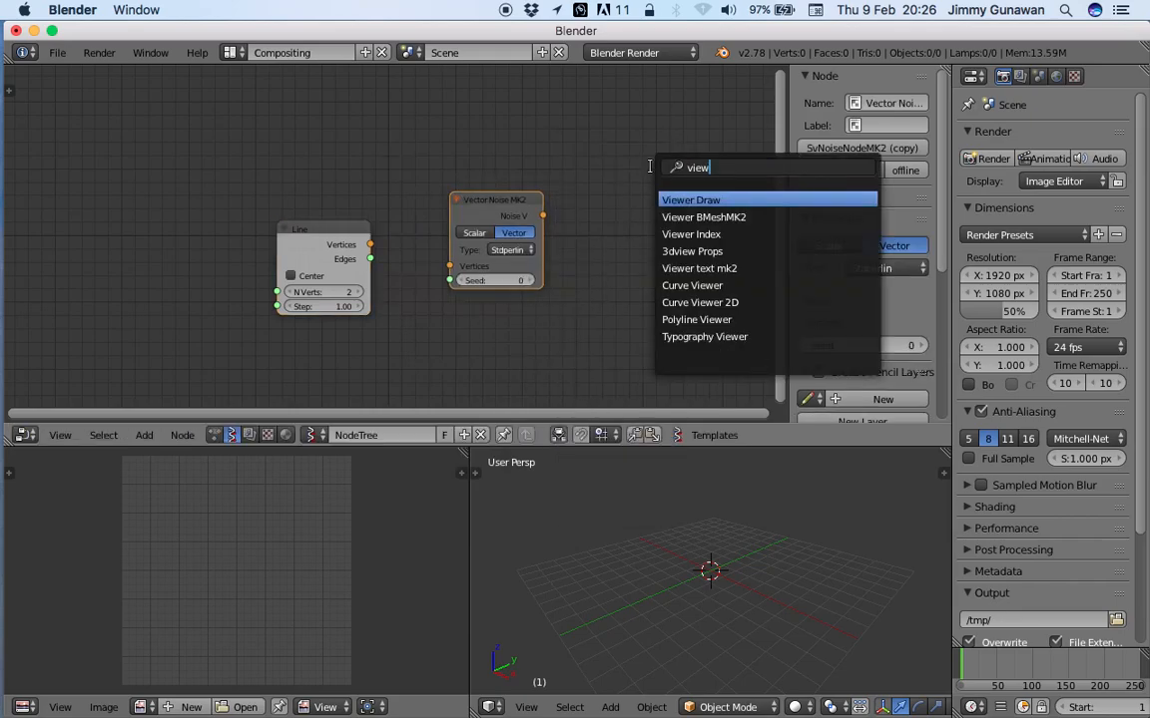
left_click(690, 200)
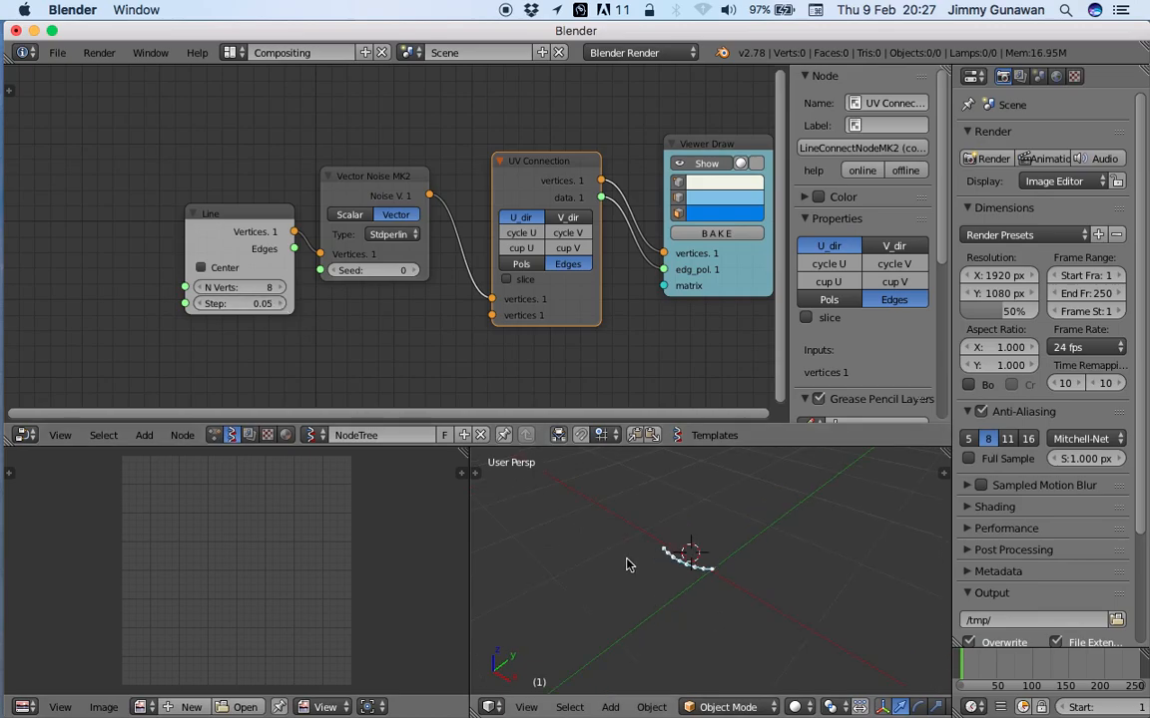
left_click(144, 436)
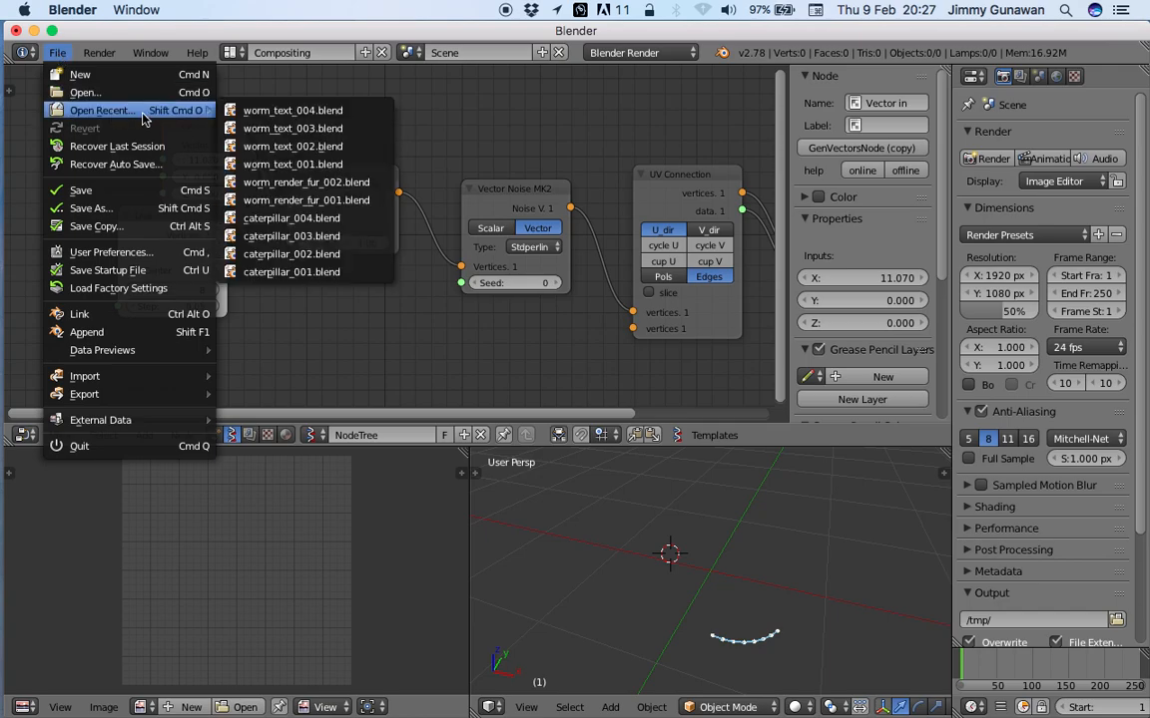
mouse_move(293, 110)
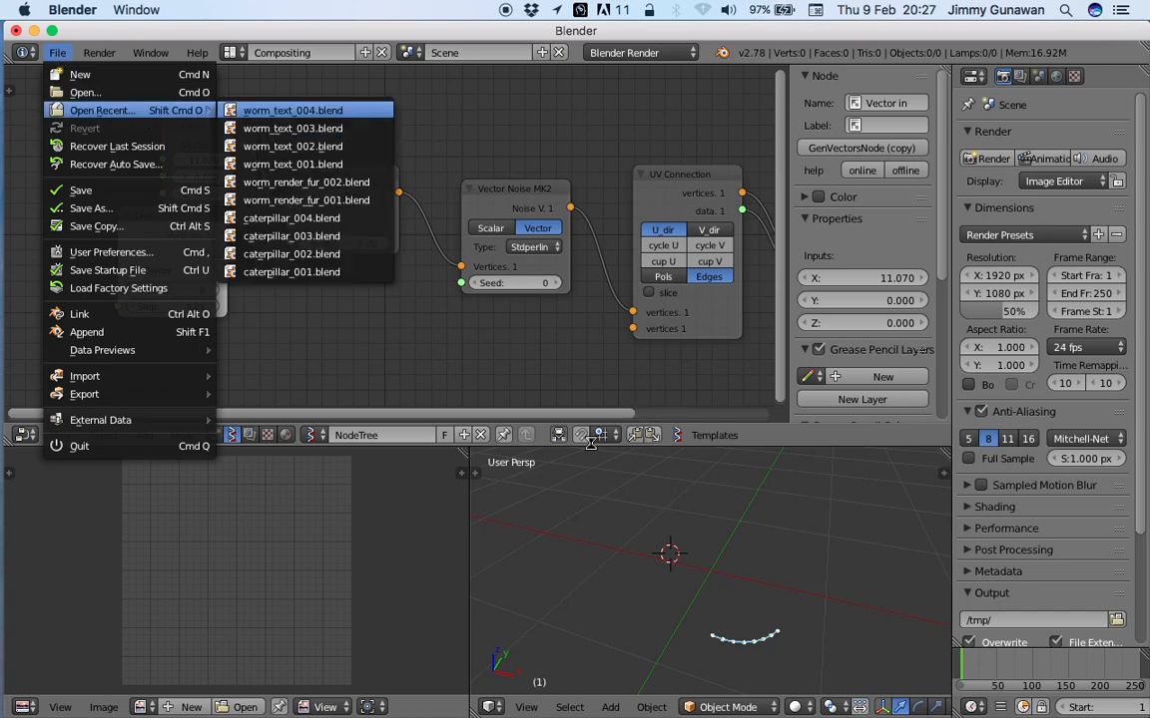
Step: Reopen worm_text_004.blend from the recent files list
left_click(292, 110)
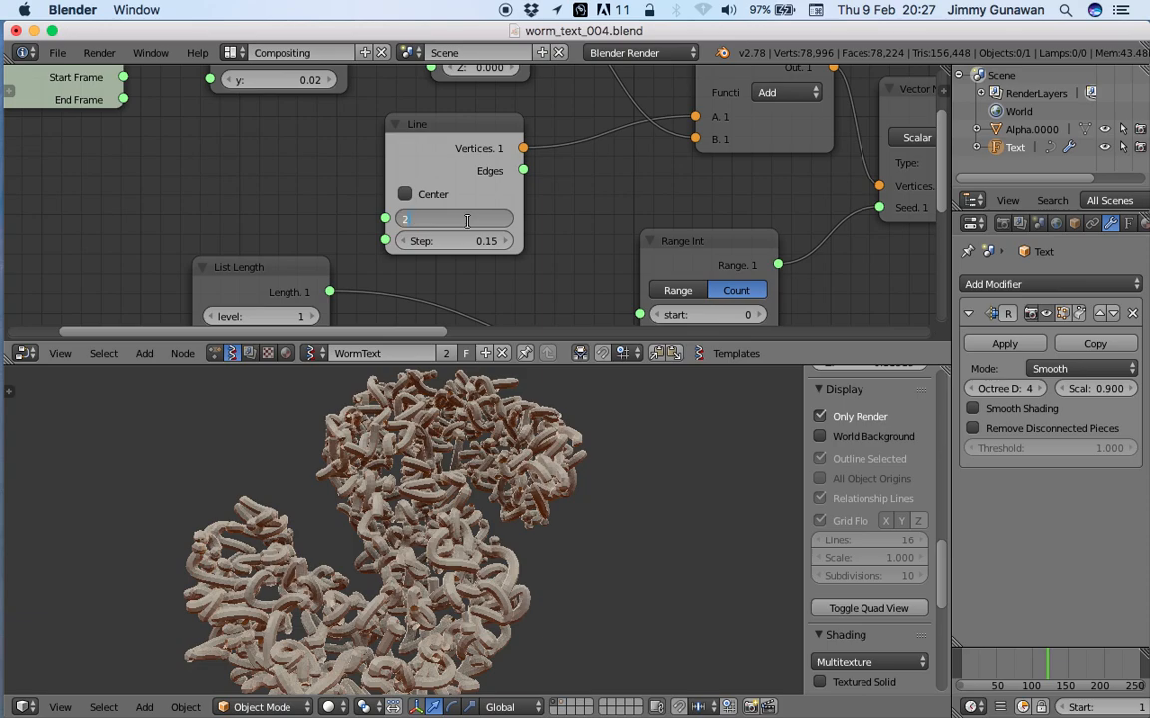
Step: Set the Line node's N Verts to 24, then start editing it to 48
type("24")
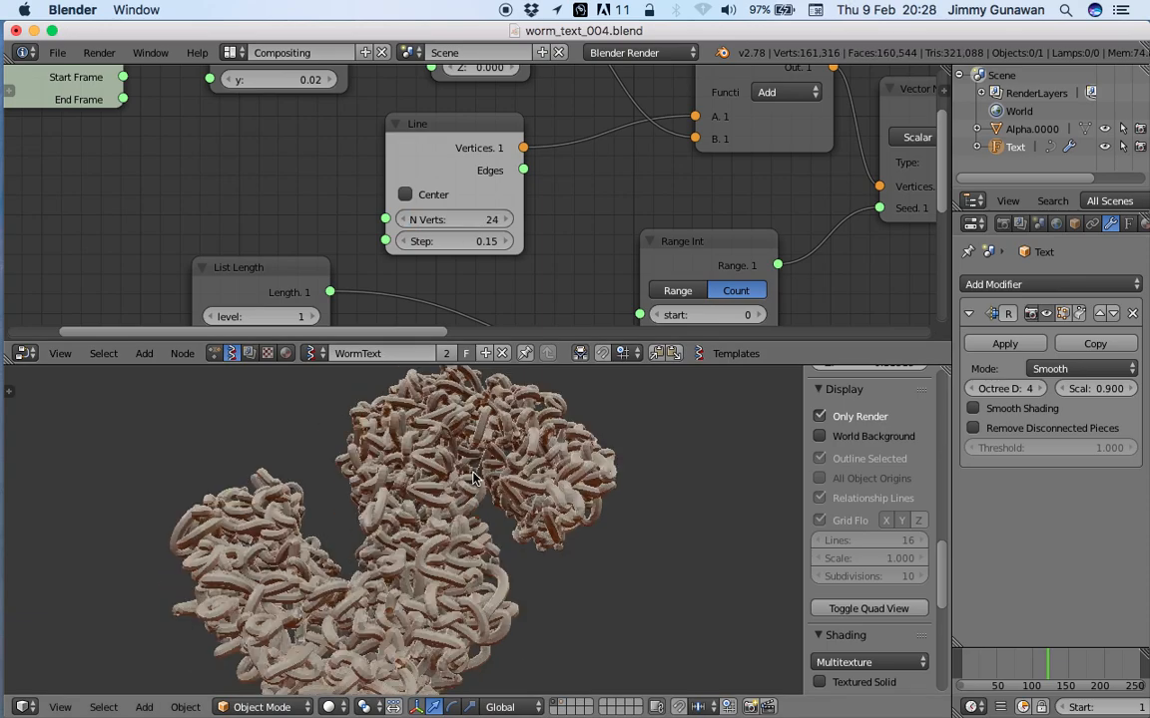
left_click(454, 218)
type("48")
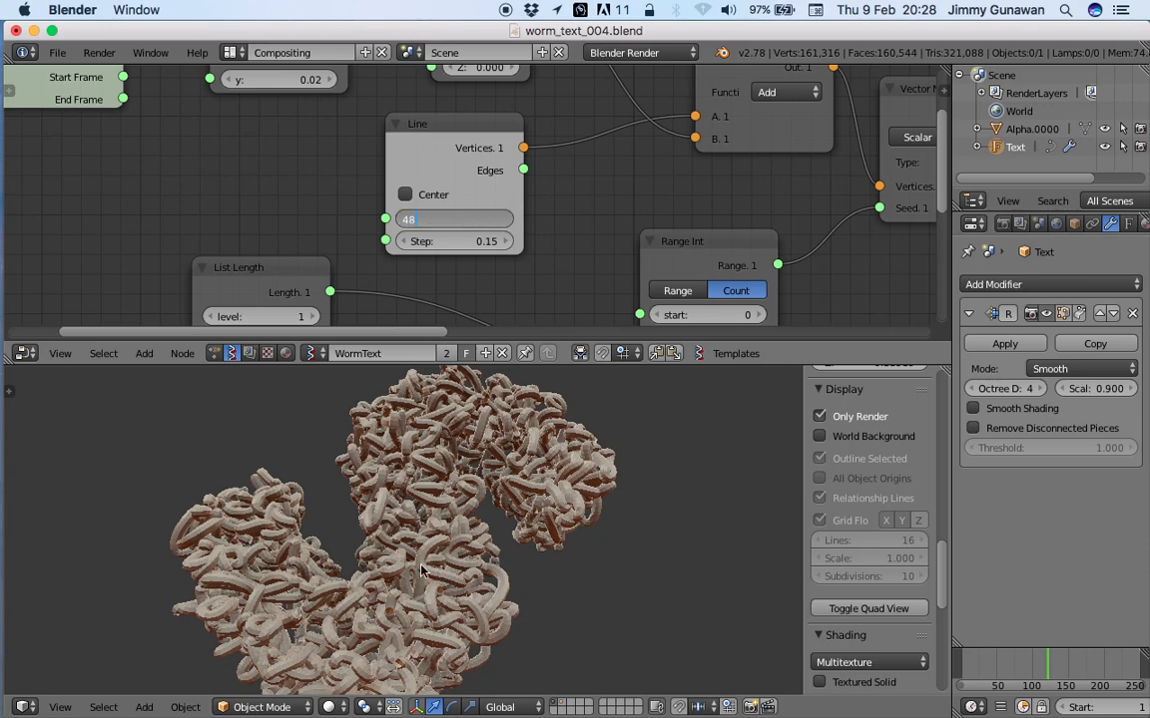
mouse_move(452, 567)
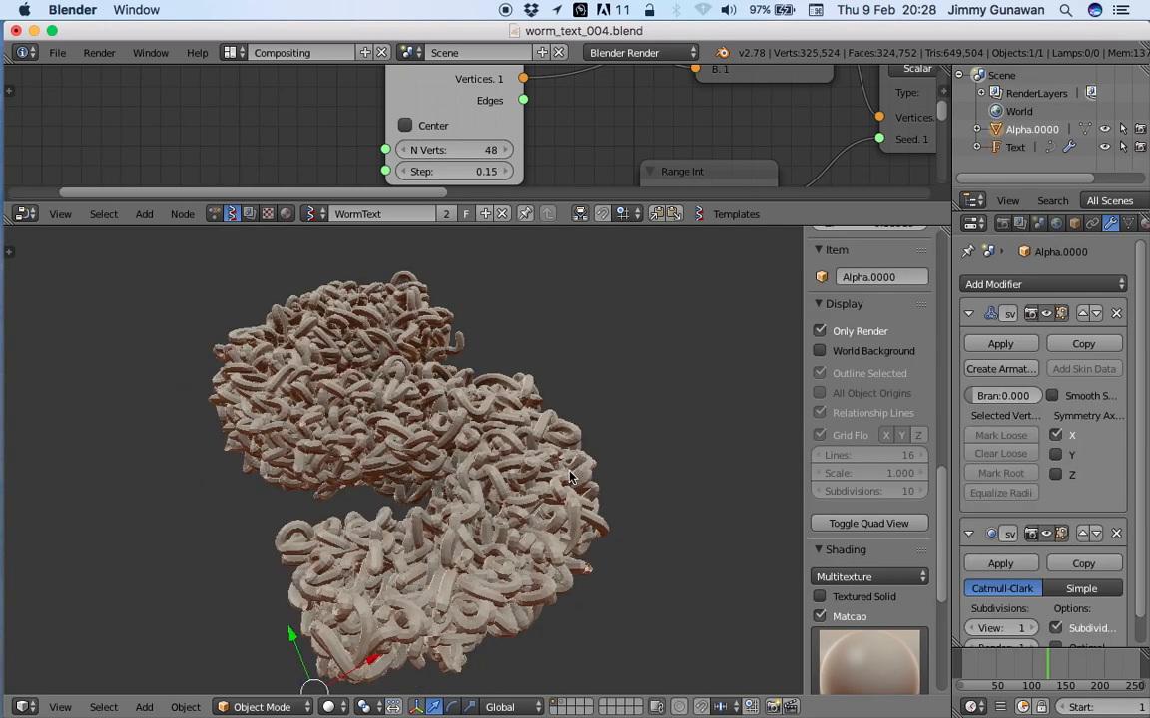
Step: Search 'smooth' to apply Shade Smooth to the Alpha.0000 worm mesh
type("smoot")
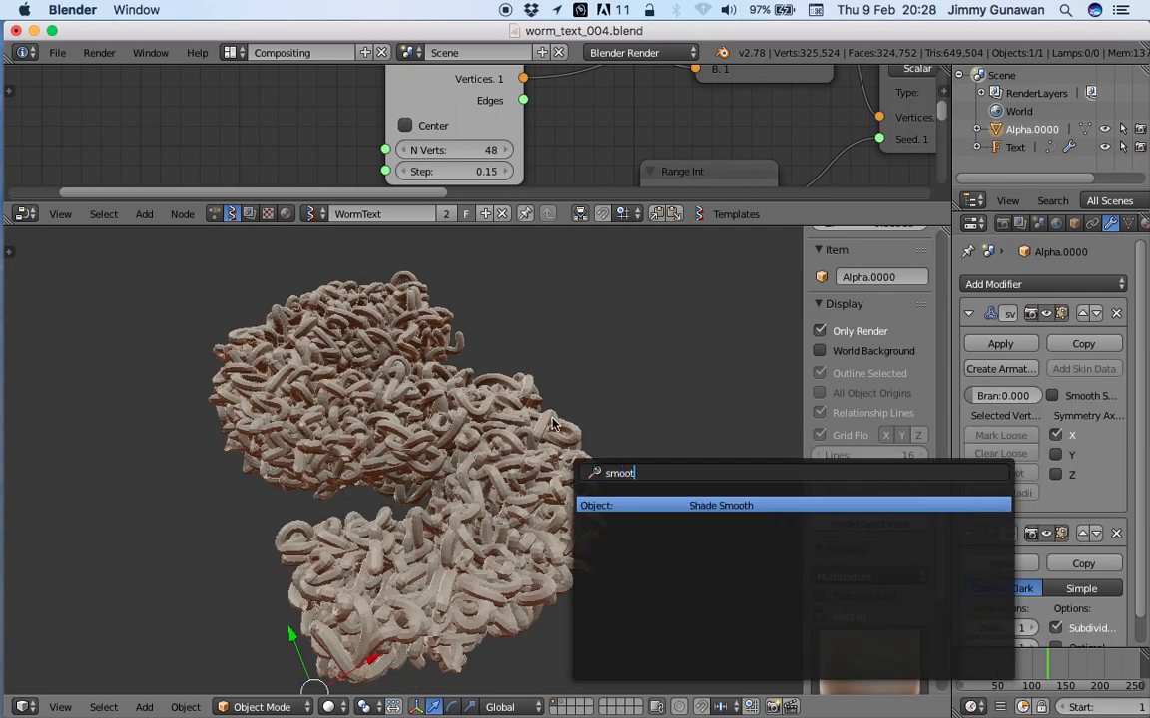
mouse_move(591, 407)
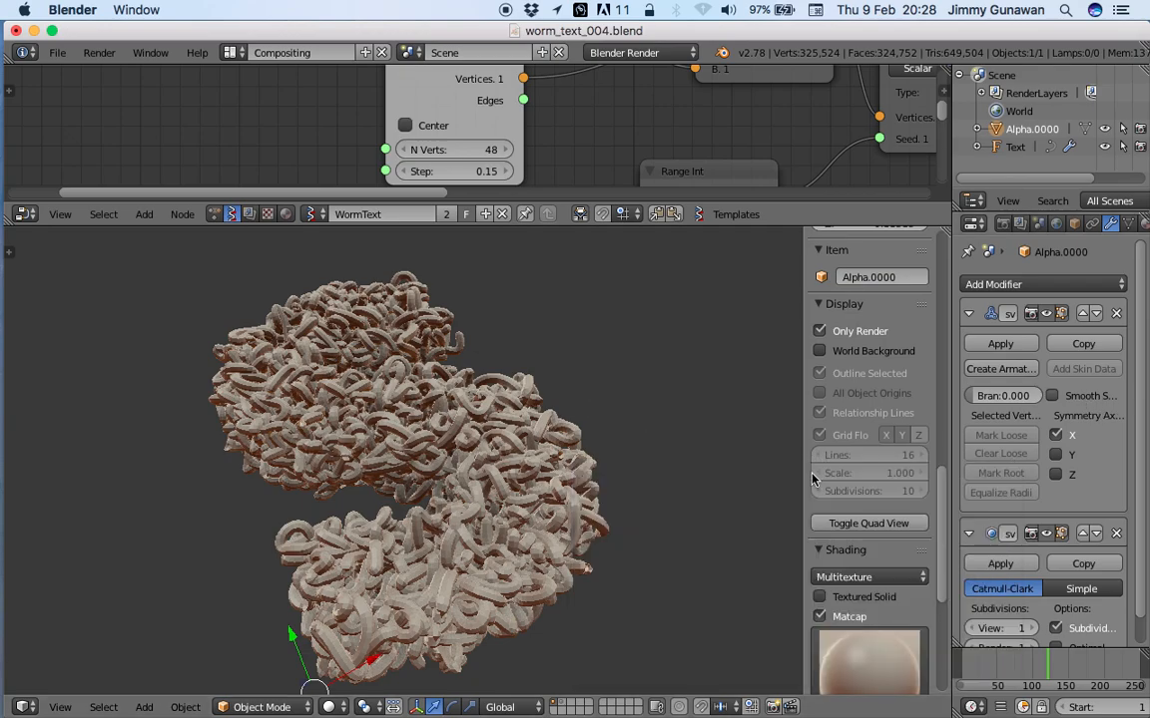
mouse_move(796, 530)
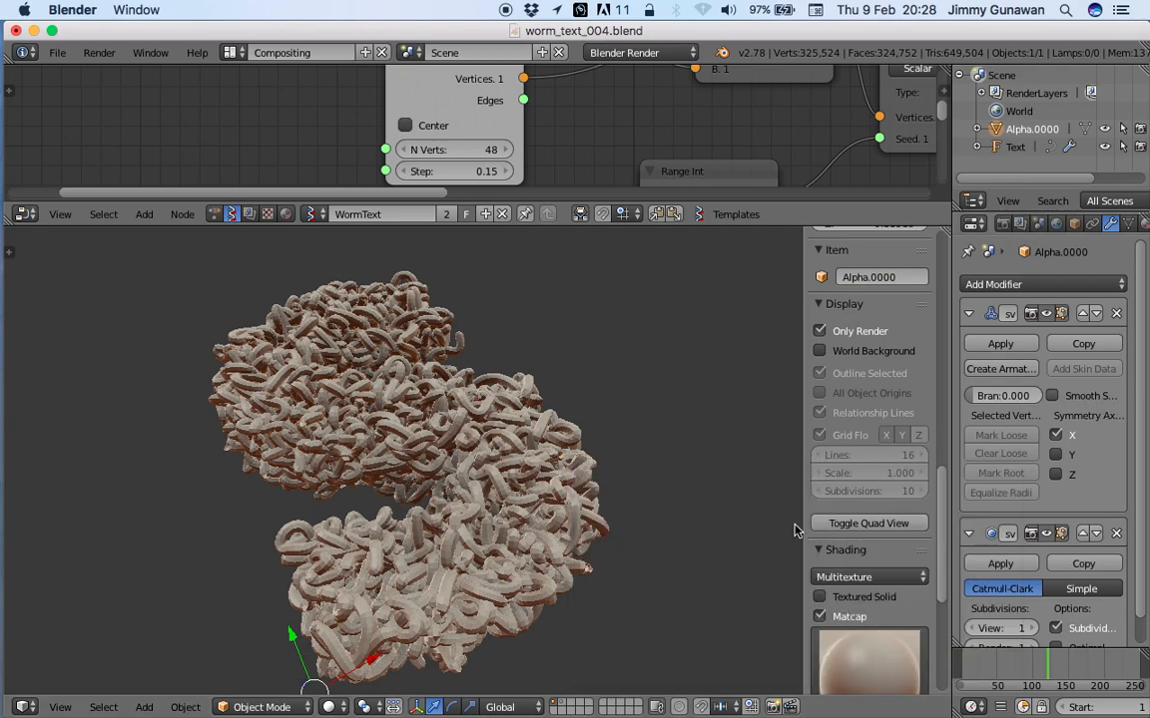